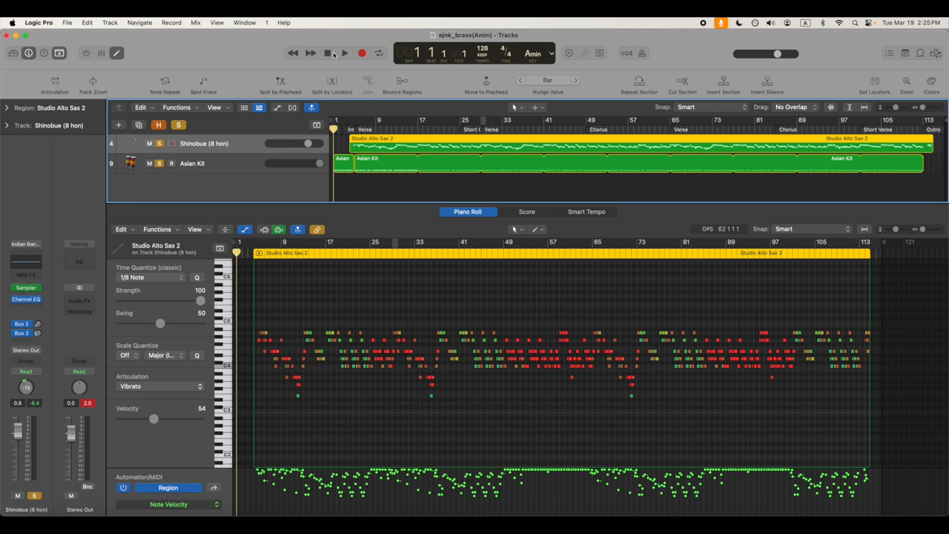
Play the brass project from the start with the Shinobue region in the Piano Roll
left_click(332, 53)
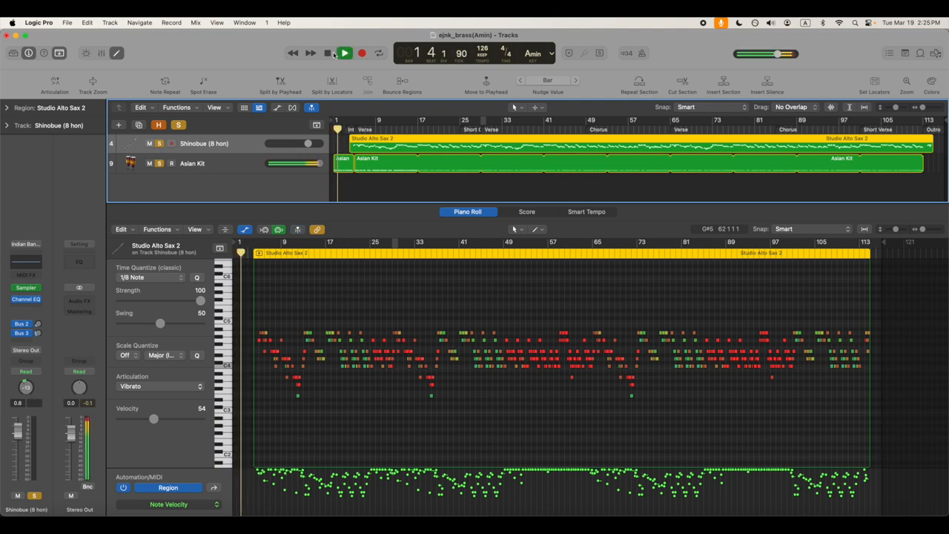
left_click(332, 53)
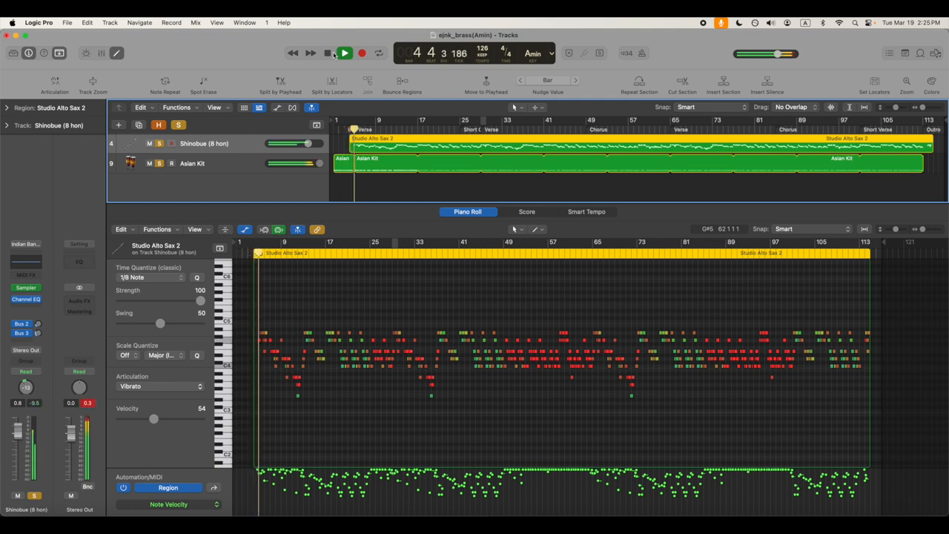
left_click(351, 53)
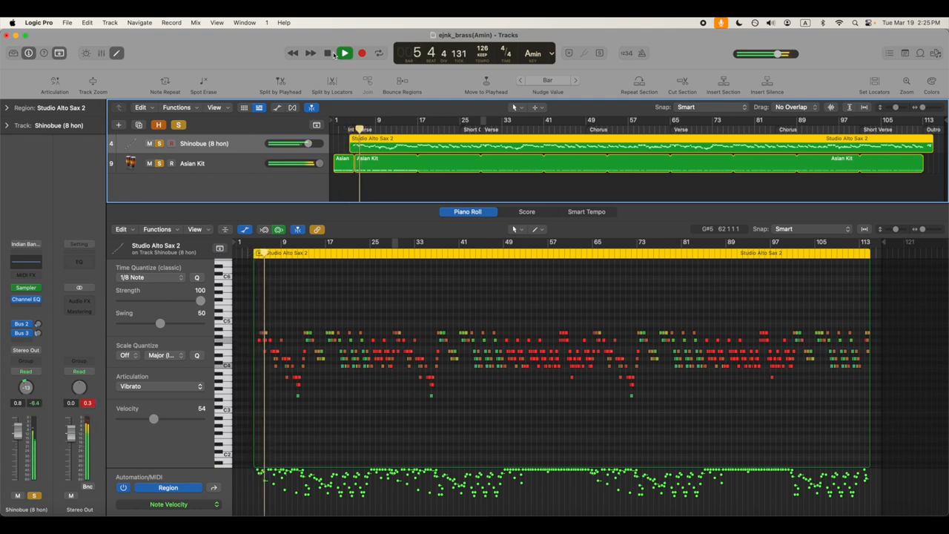
left_click(350, 54)
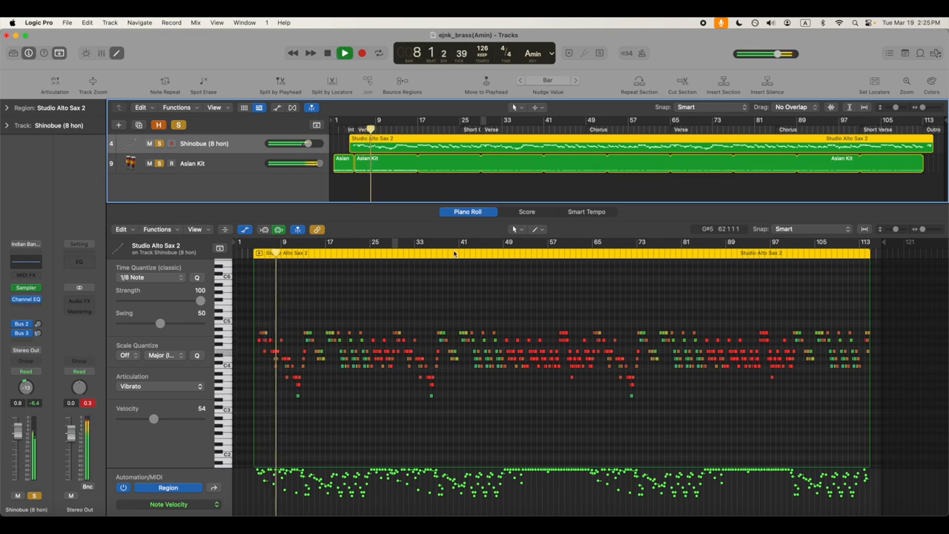
Show the Shinobue part as score notation, then stop playback at the beginning
left_click(526, 211)
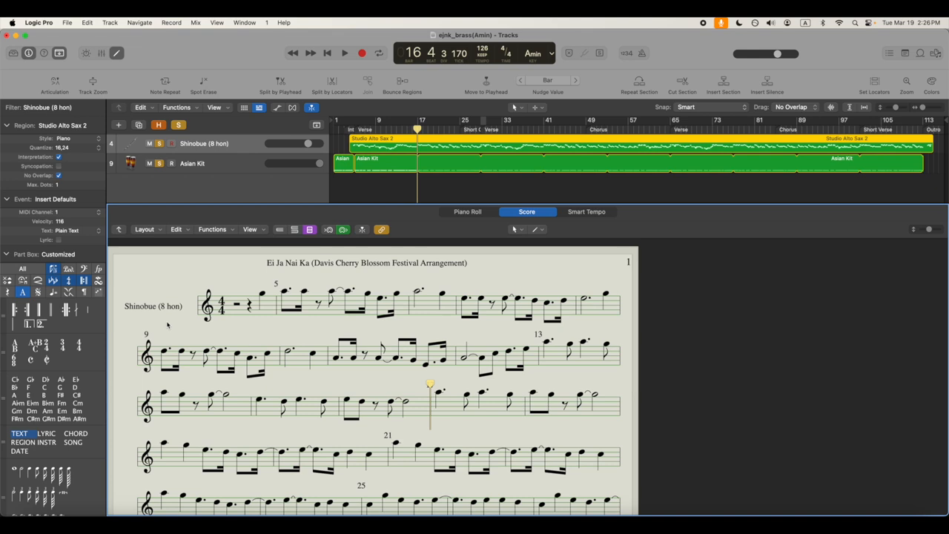
mouse_move(336, 53)
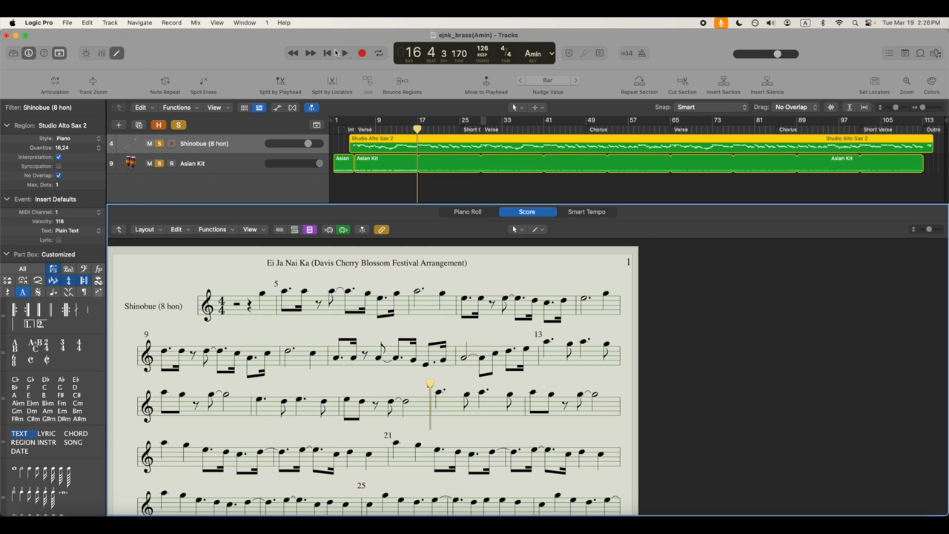
left_click(328, 53)
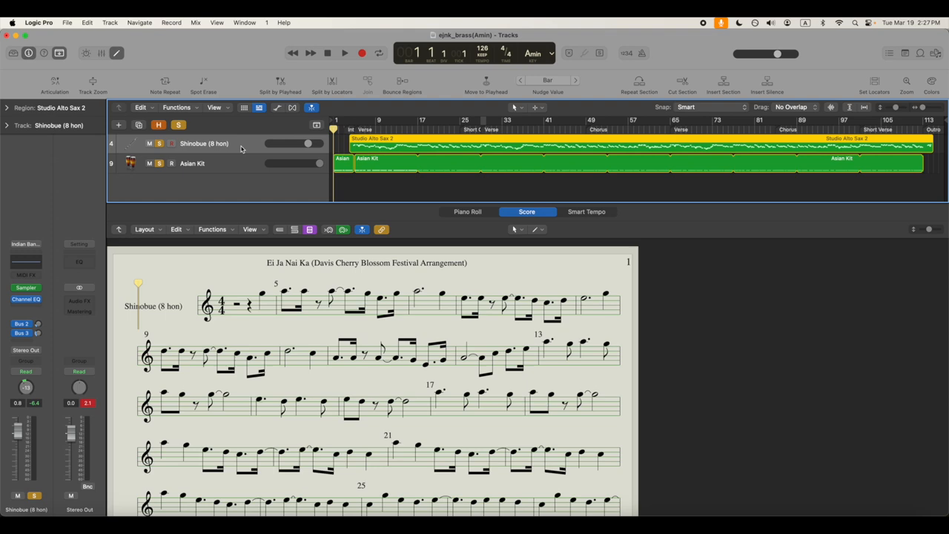
Select the Shinobue track and duplicate it with Cmd-D
left_click(110, 22)
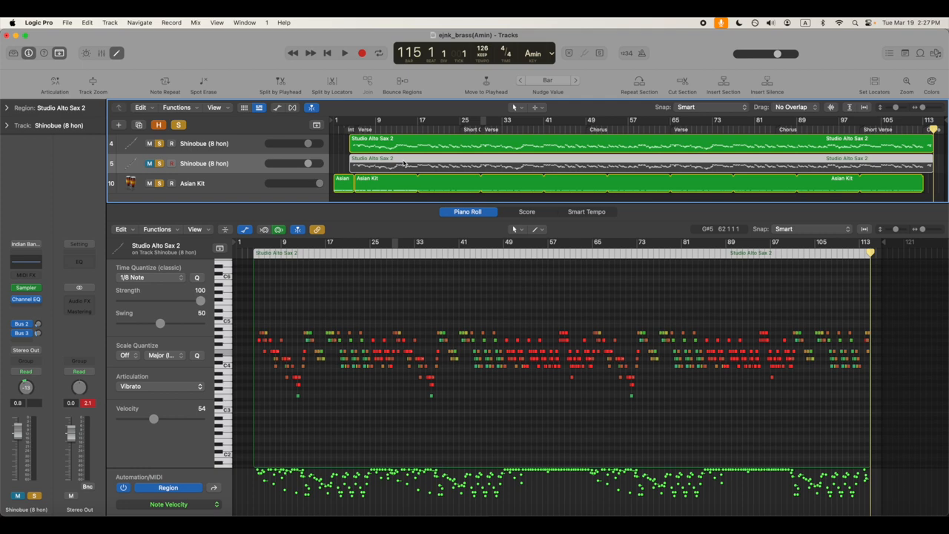
mouse_move(387, 169)
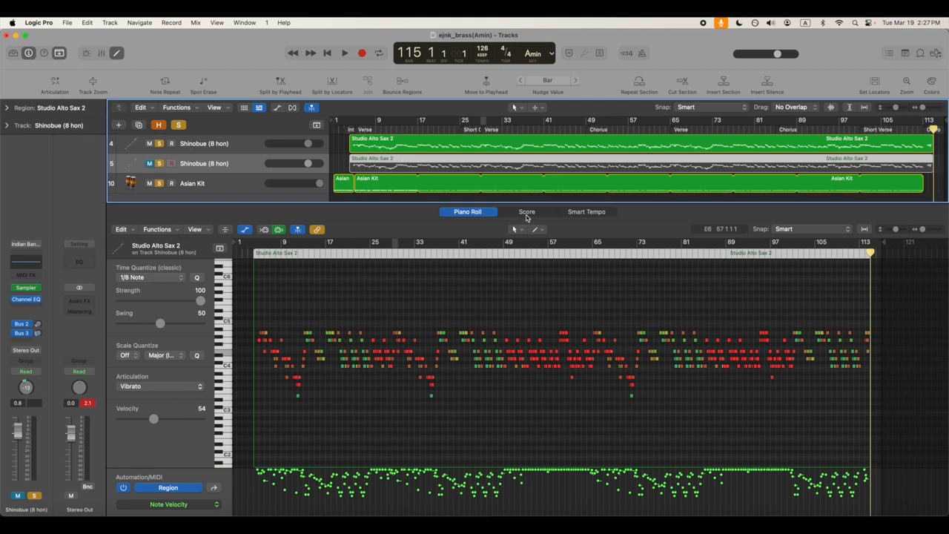
Return to the score view and open Project Settings on the Score tablature options
left_click(526, 210)
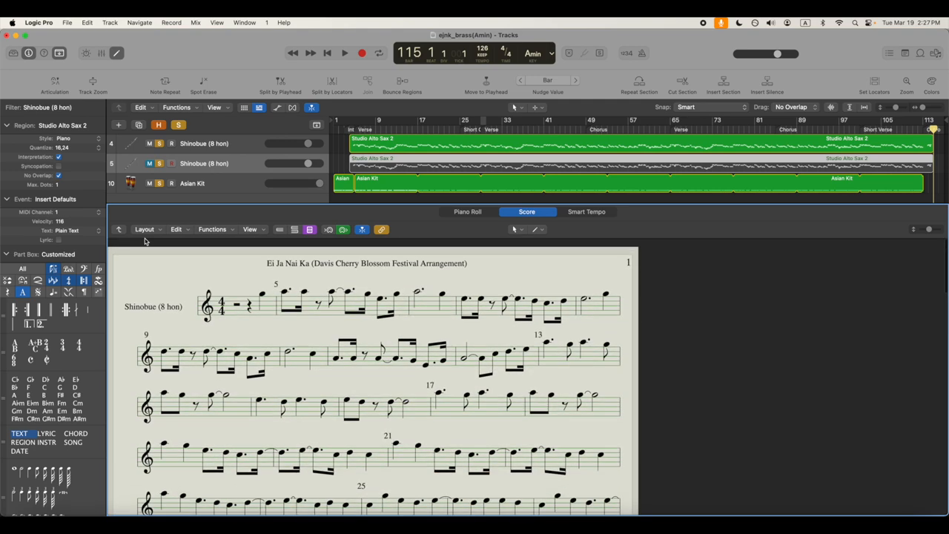
left_click(145, 228)
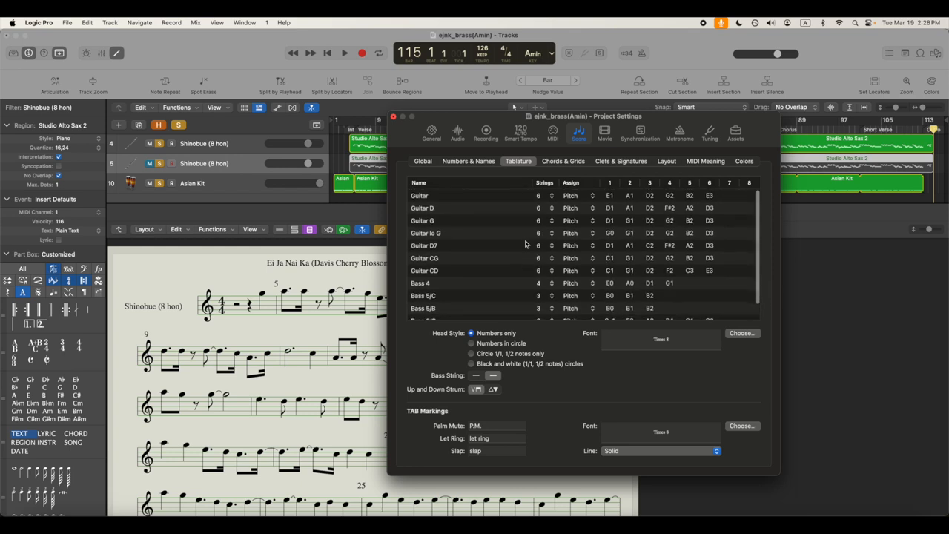
Scroll the tablature tuning list down to the bass presets
scroll("down", 3)
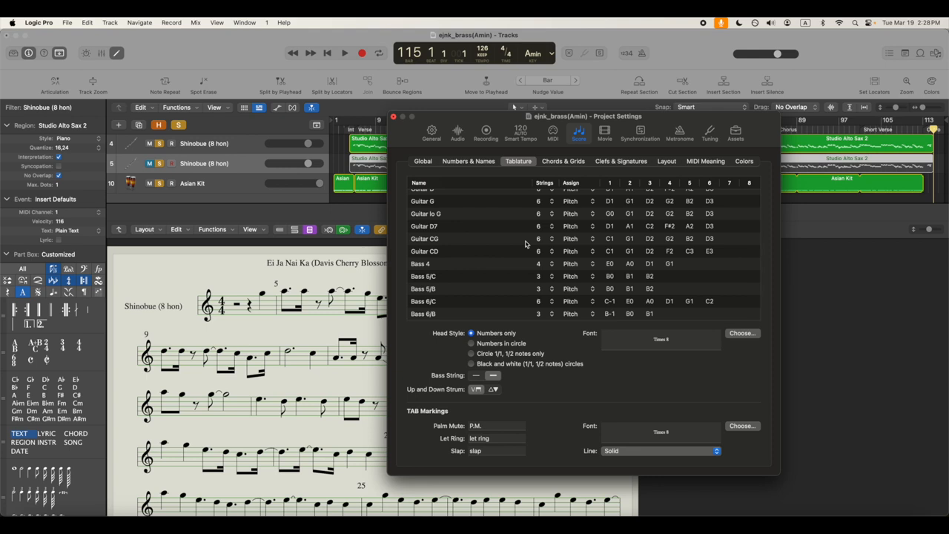
mouse_move(531, 279)
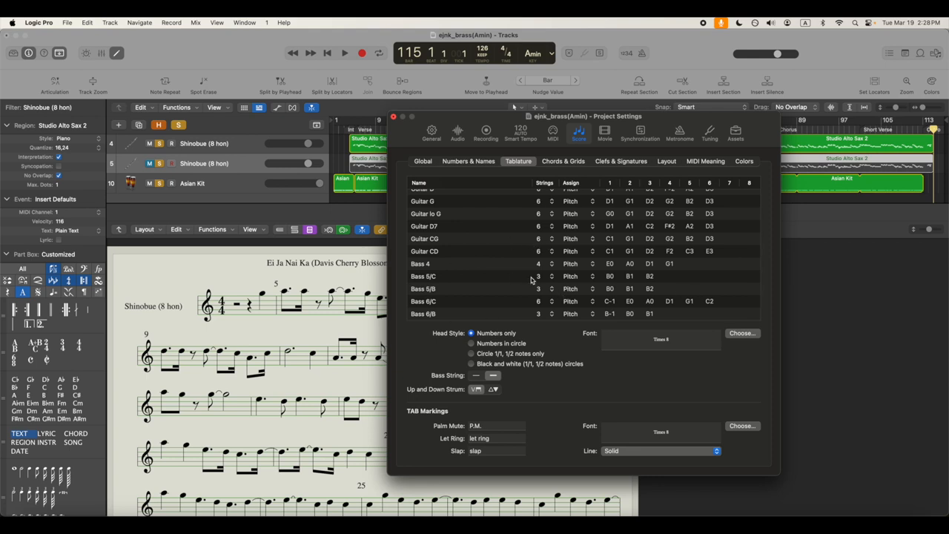
mouse_move(492, 290)
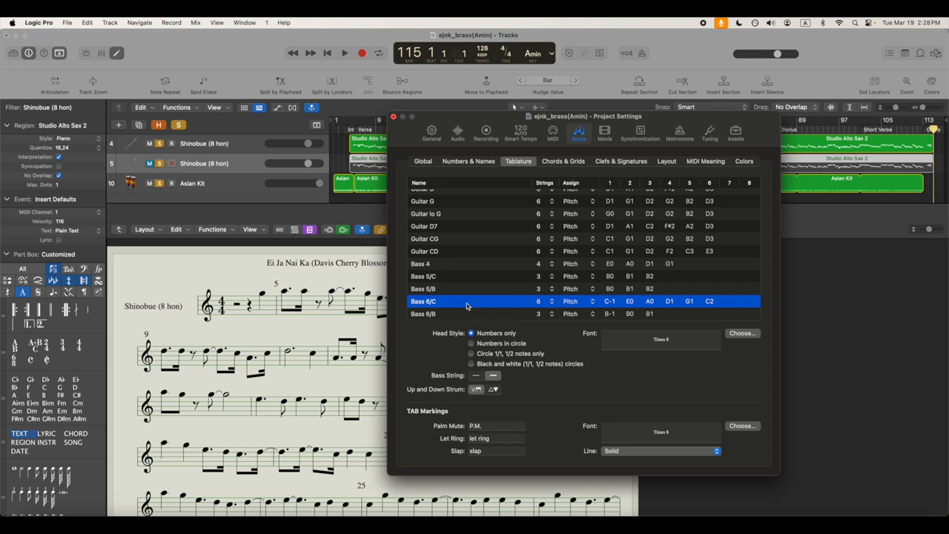
mouse_move(432, 301)
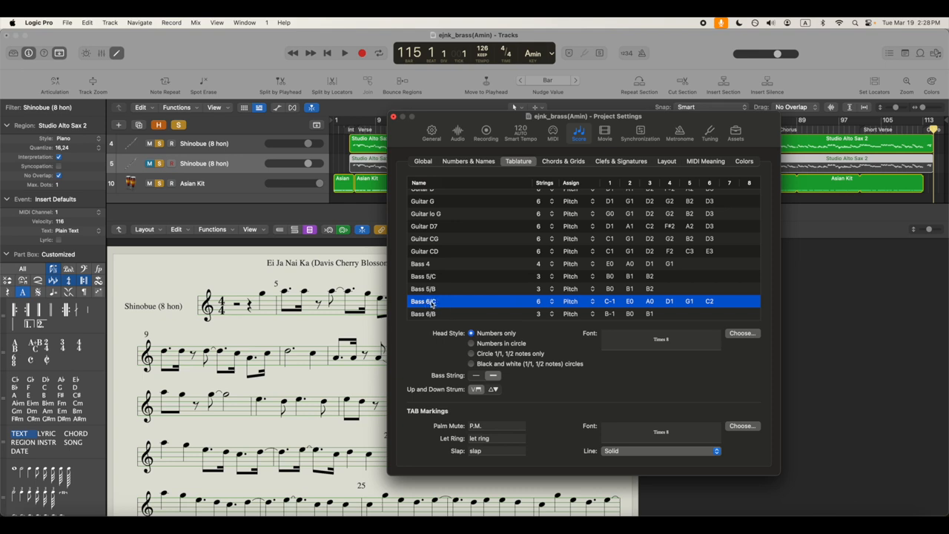
mouse_move(552, 301)
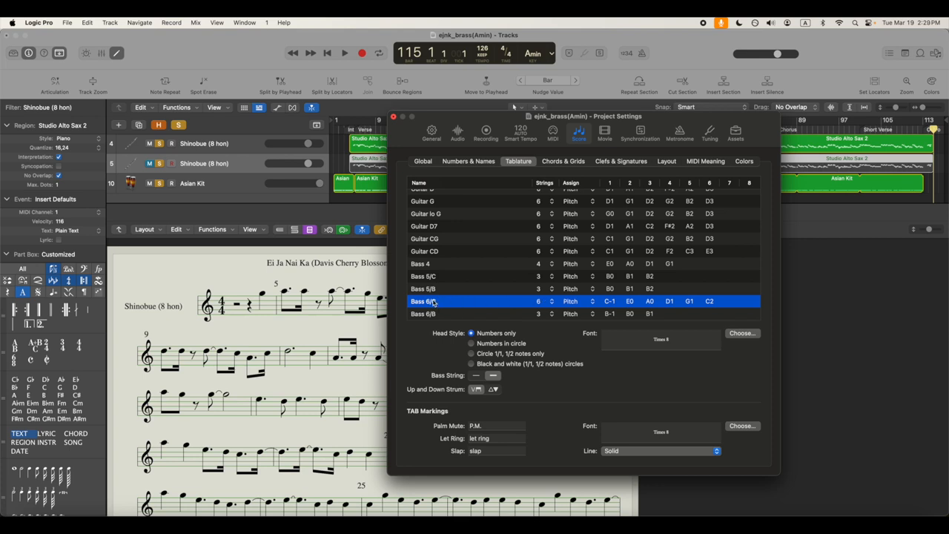
Reduce the Bass 6/C tablature set from 6 strings to 3
left_click(539, 301)
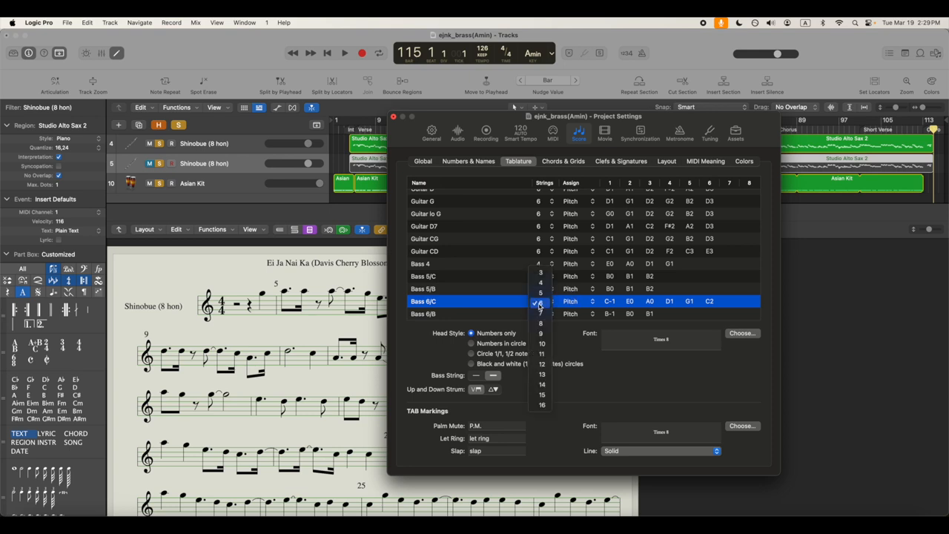
left_click(538, 301)
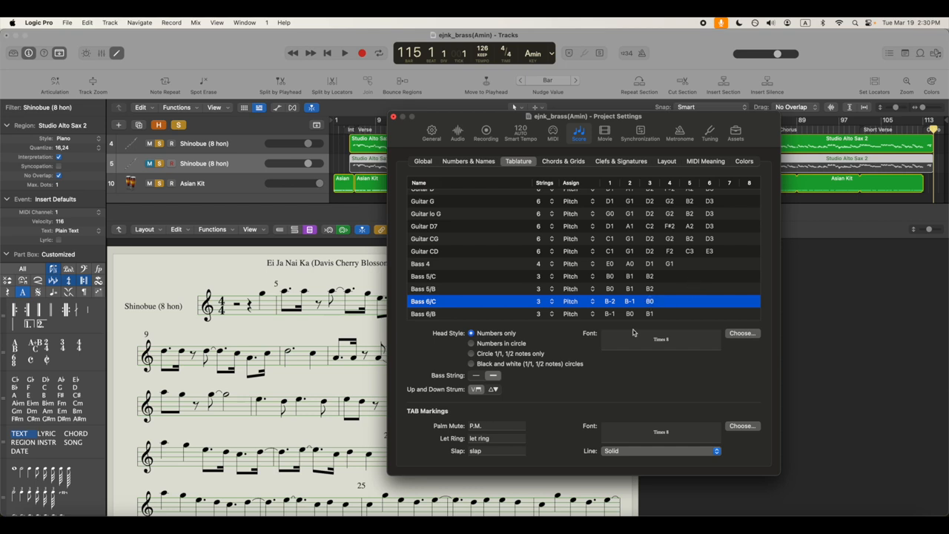
mouse_move(649, 301)
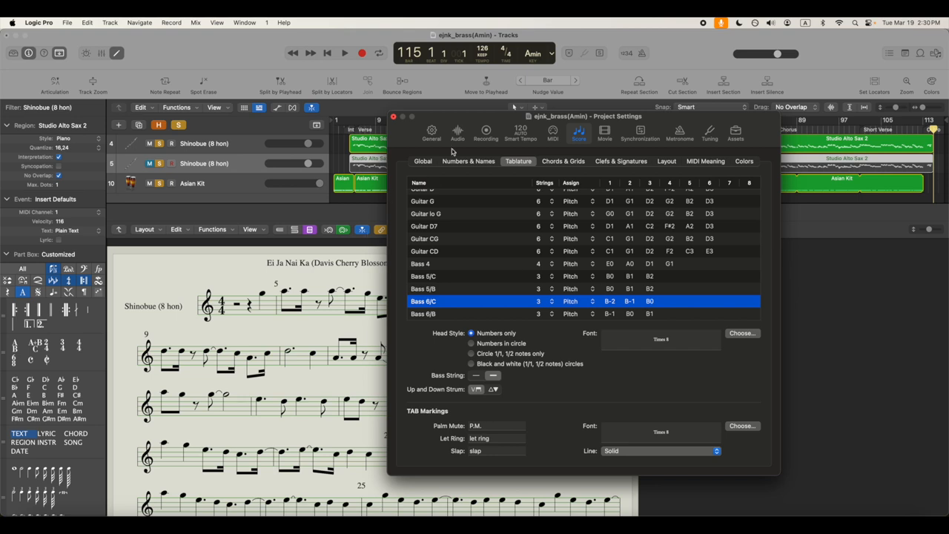
left_click(393, 116)
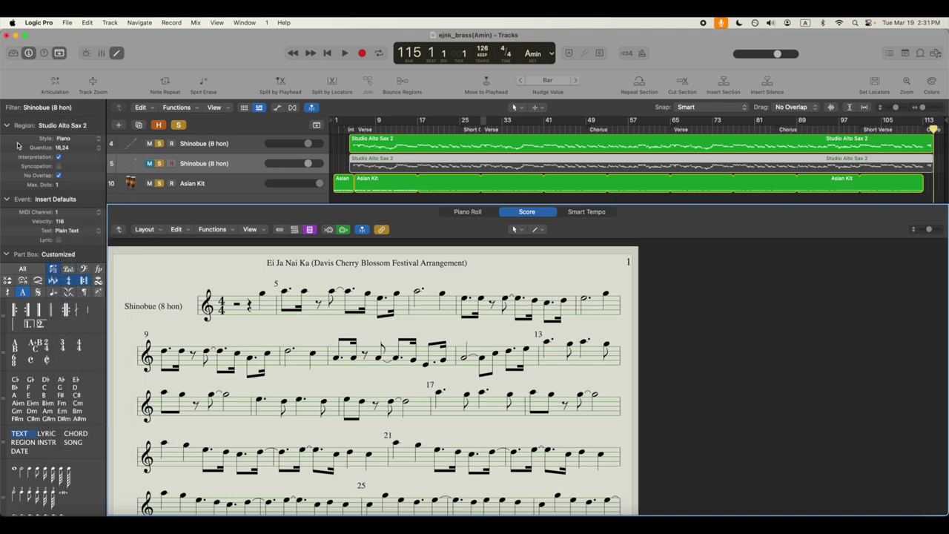
left_click(438, 211)
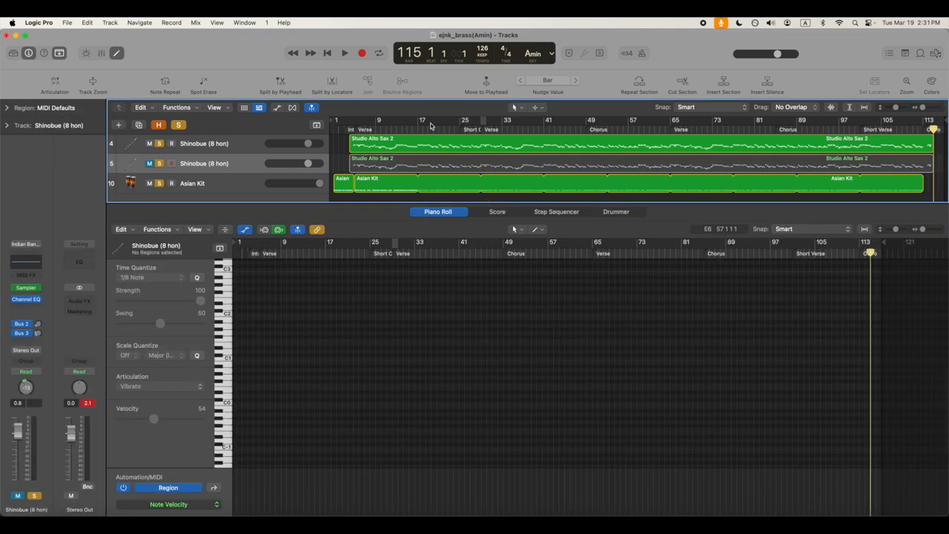
mouse_move(495, 202)
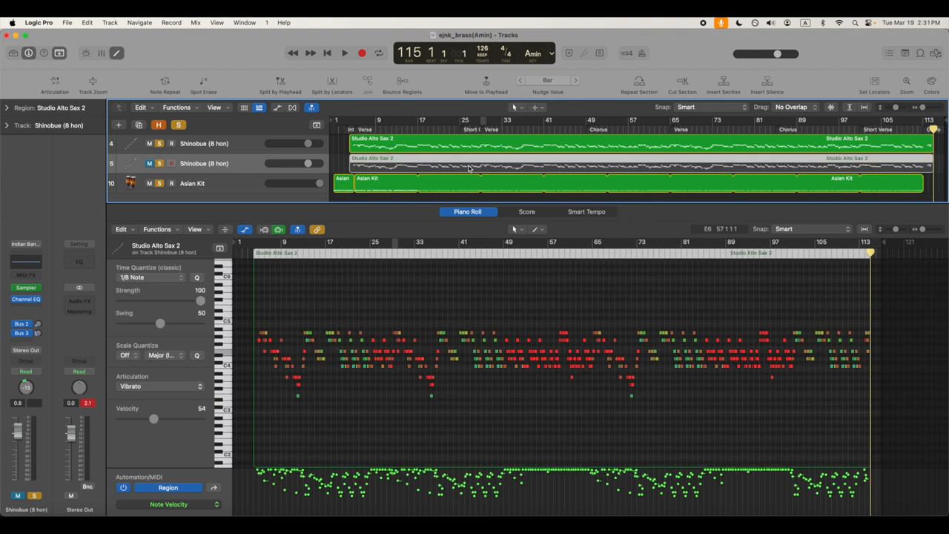
Switch the editor from the Piano Roll back to the Shinobue score
left_click(527, 210)
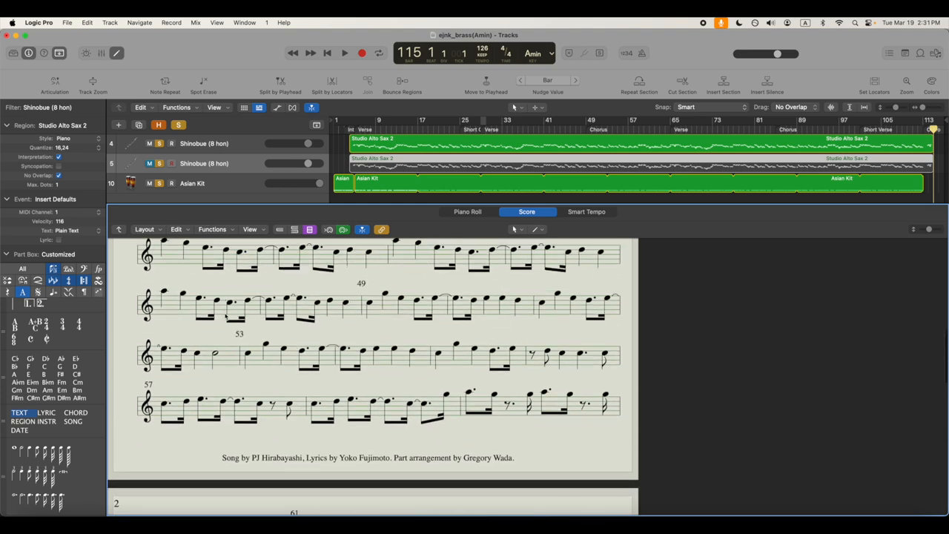
Apply the Trumpet in Bb staff style so the score shows two sharps
left_click(71, 139)
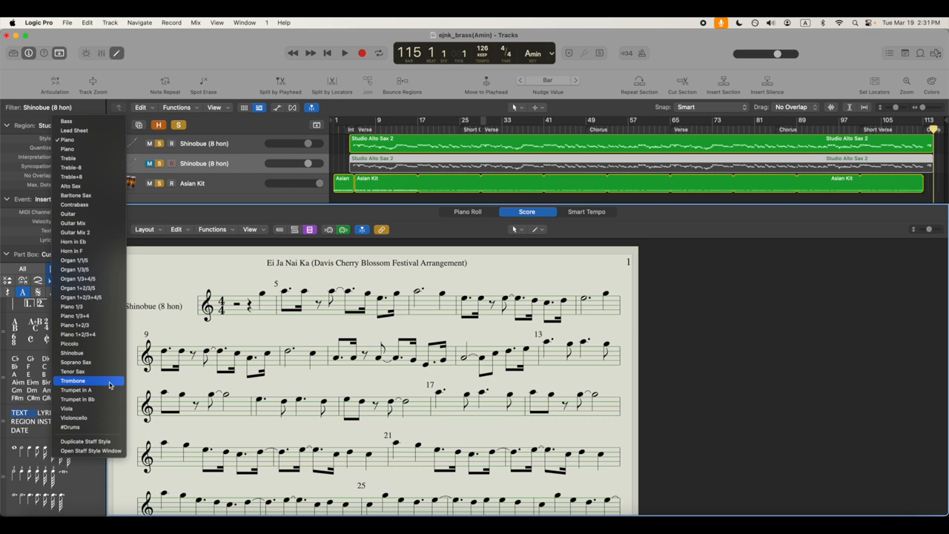
mouse_move(95, 400)
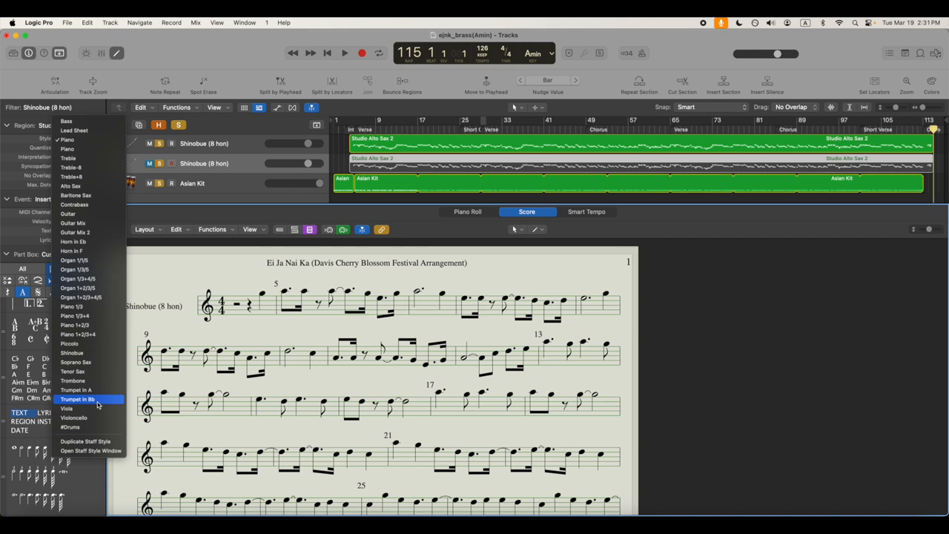
left_click(77, 399)
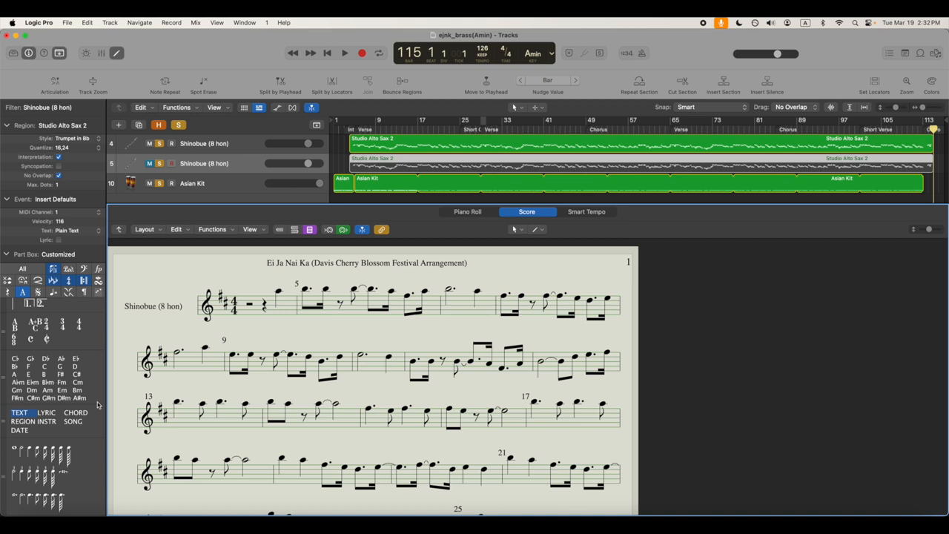
mouse_move(267, 443)
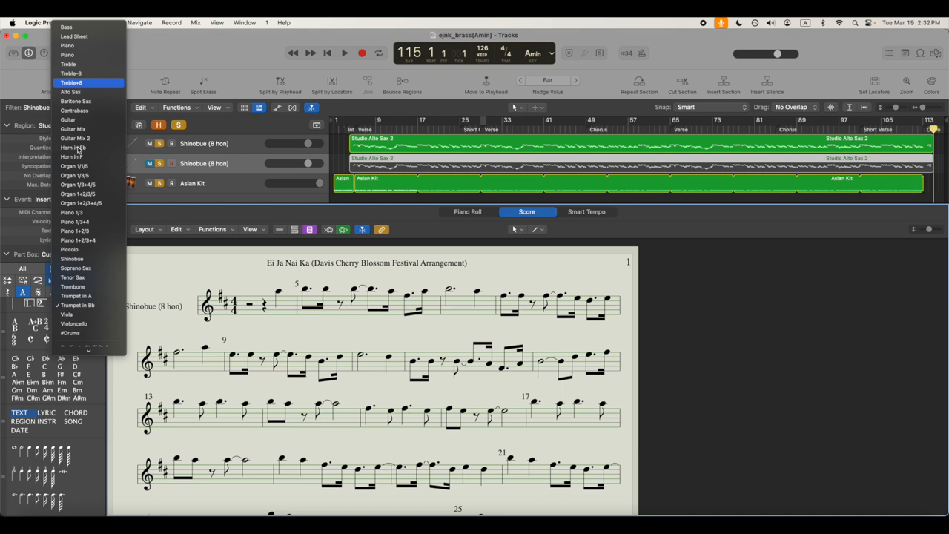
mouse_move(75, 268)
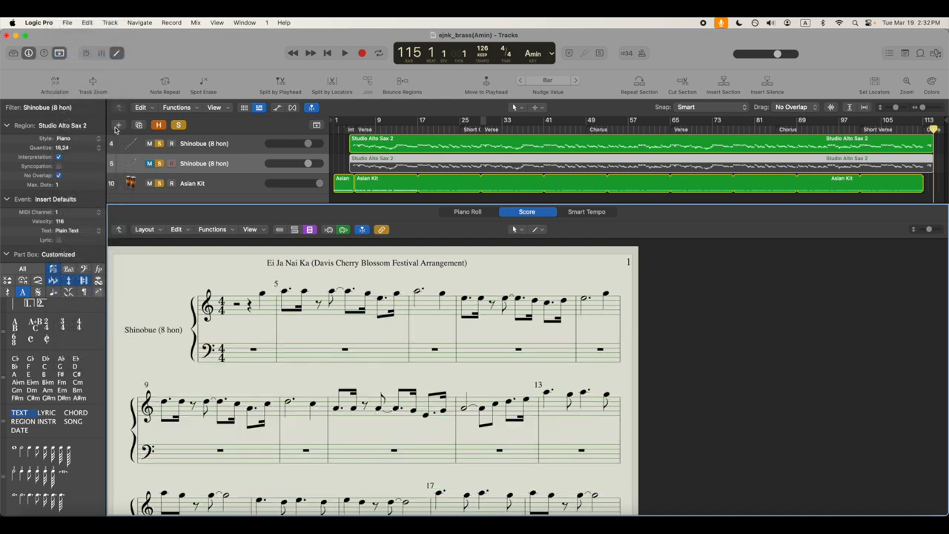
Create a new single staff style in the Staff Styles window and rename it 'TEST'
left_click(145, 229)
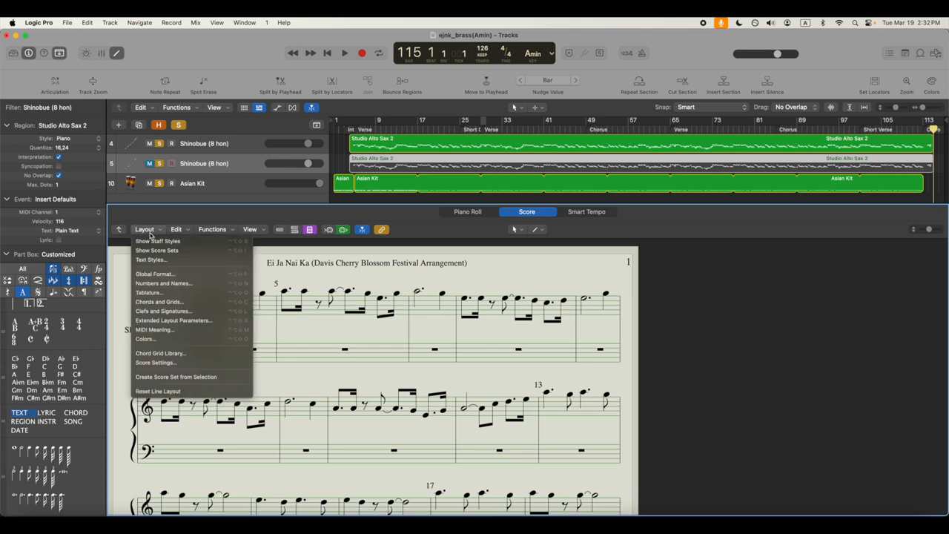
left_click(145, 228)
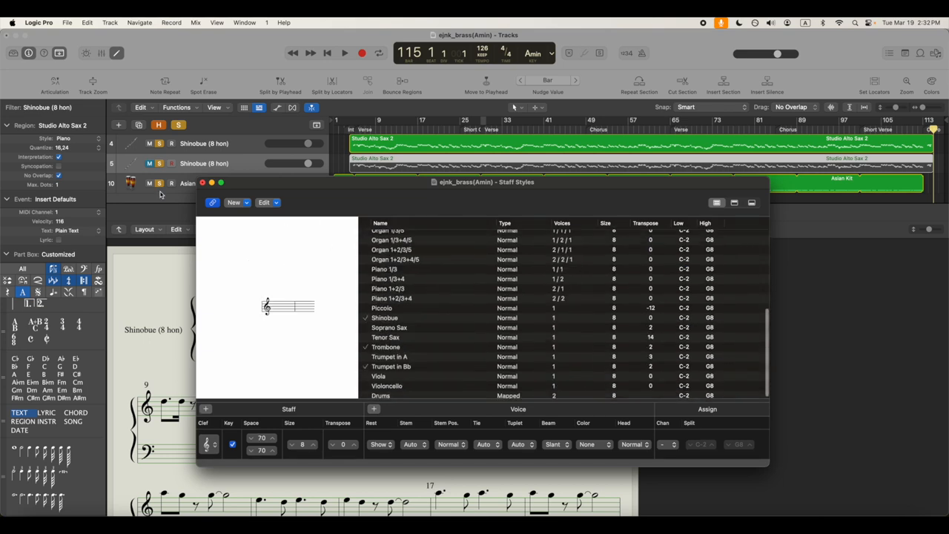
left_click(233, 202)
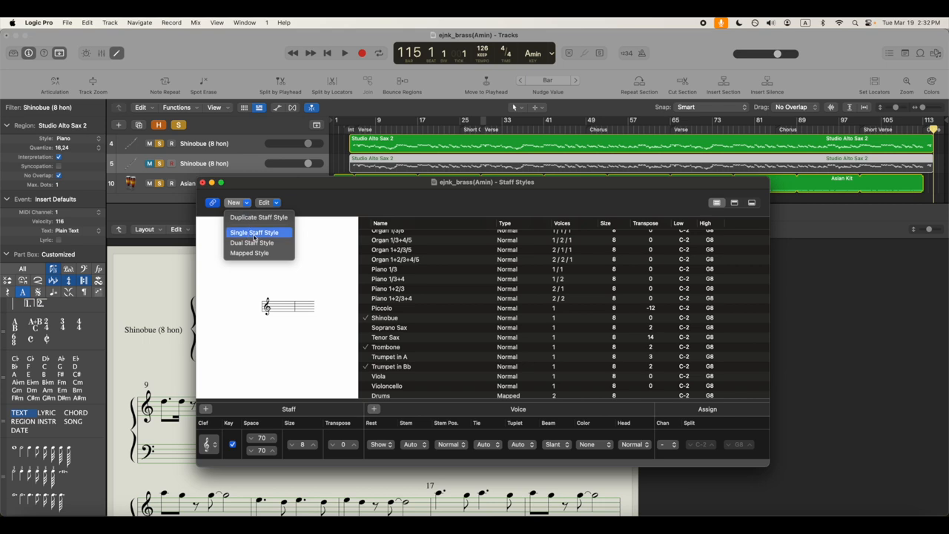
left_click(254, 232)
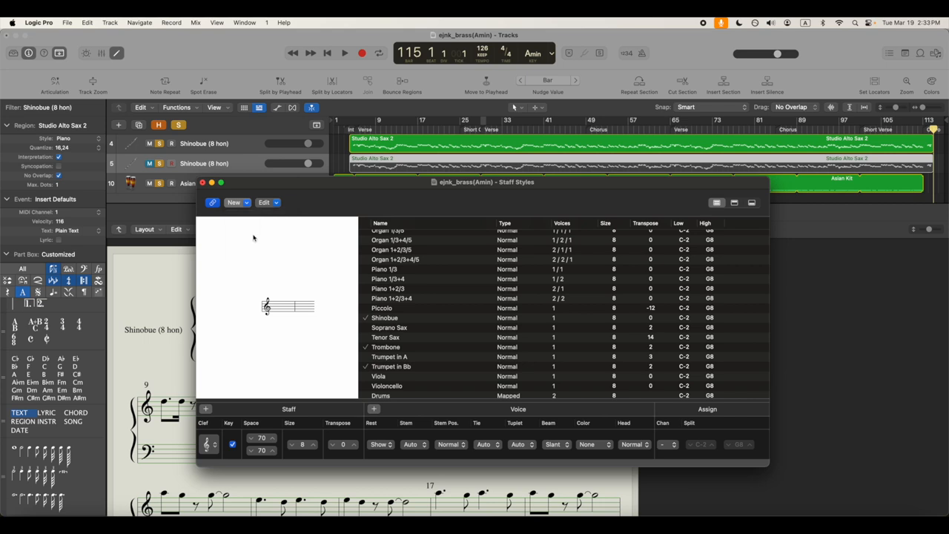
left_click(232, 202)
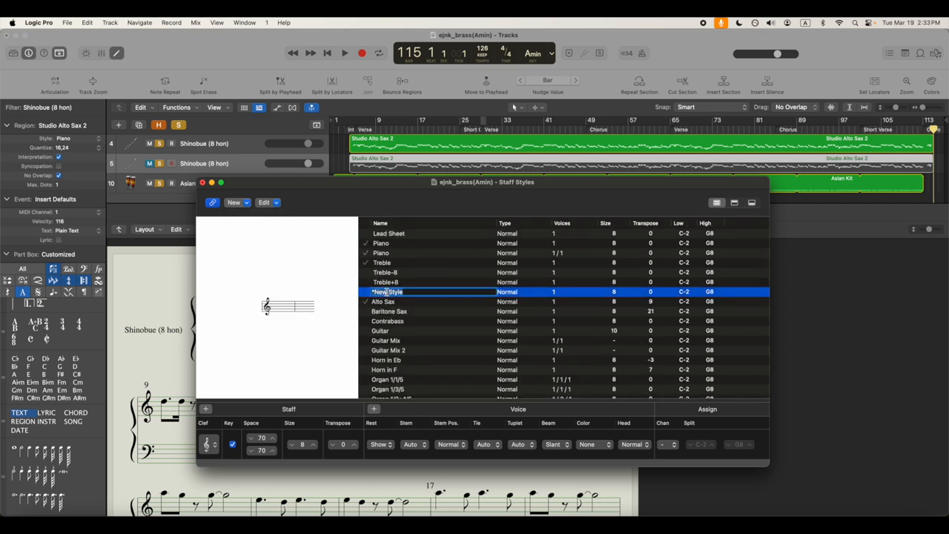
type("TEST")
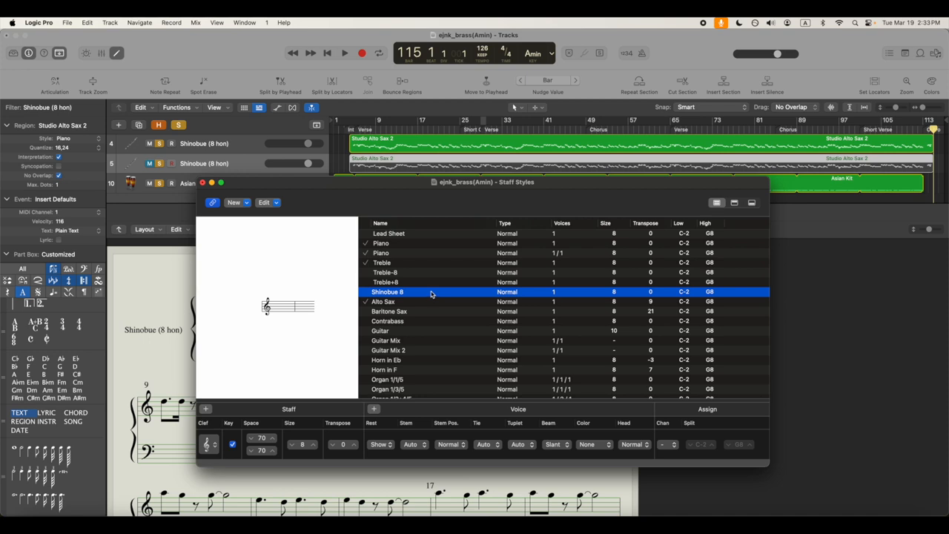
Choose a different clef for the new staff style's staff row
left_click(207, 445)
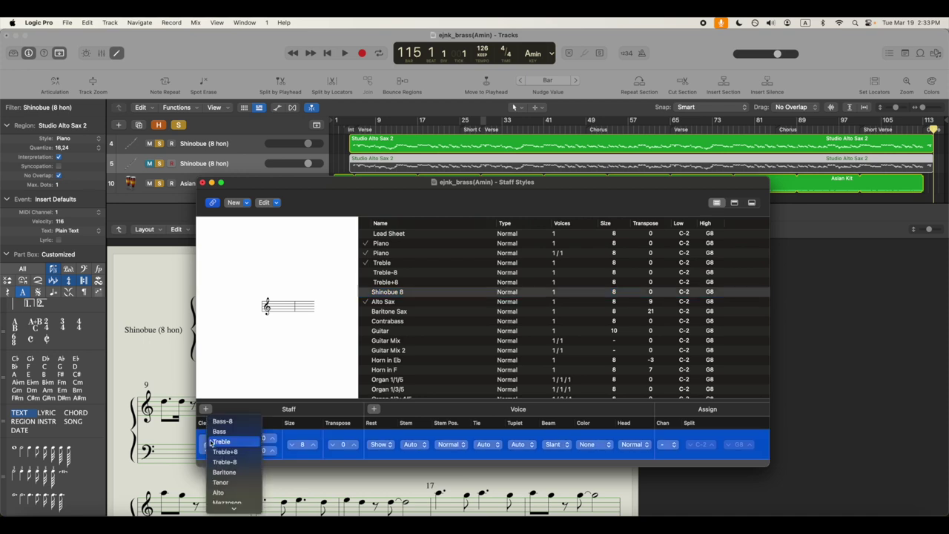
left_click(223, 442)
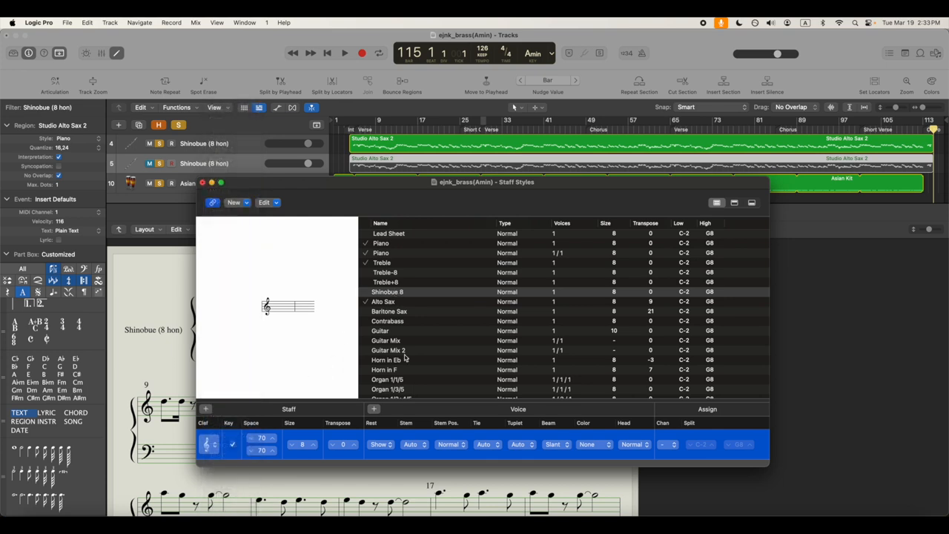
Select Trumpet in Bb in the staff style list as the base for a new style
scroll("down", 3)
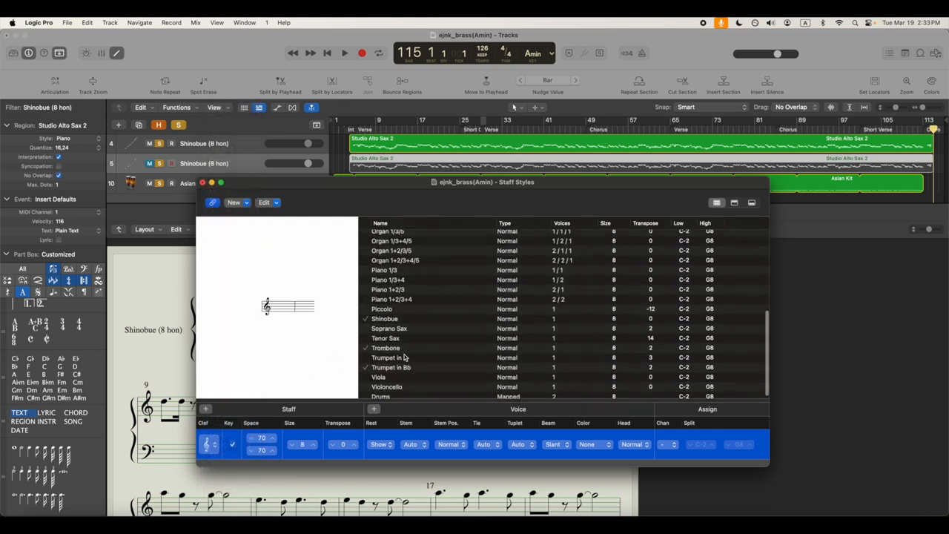
left_click(393, 360)
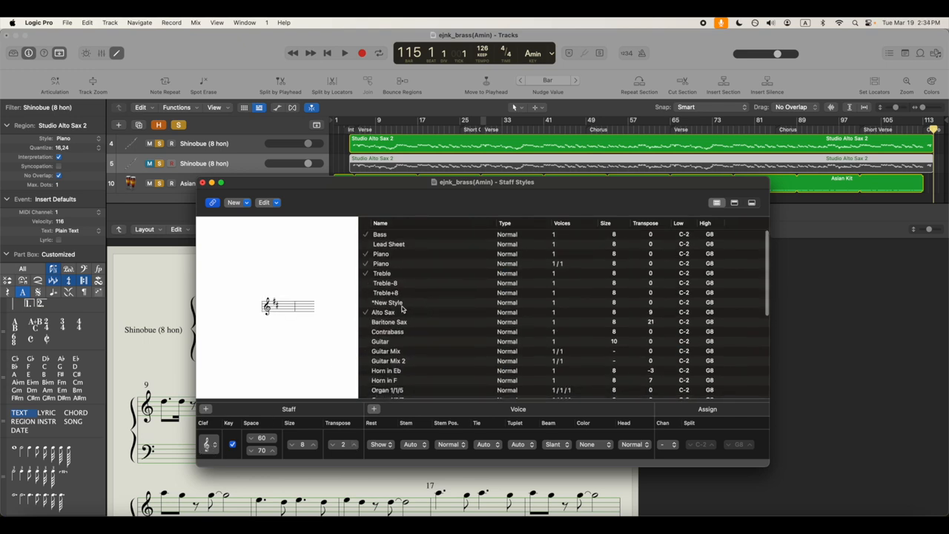
Rename the new staff style to Shinobue8 and select its staff row for editing
left_click(387, 302)
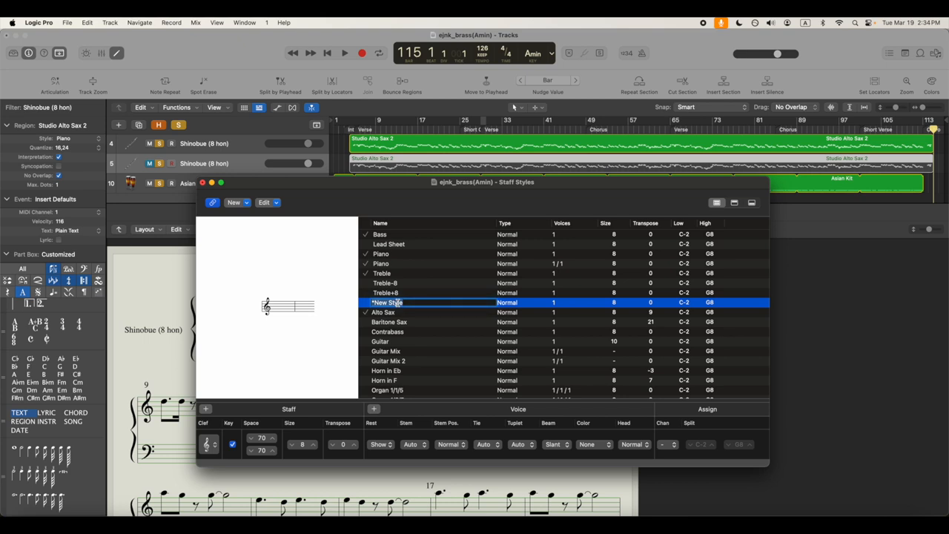
type("Shinobue8")
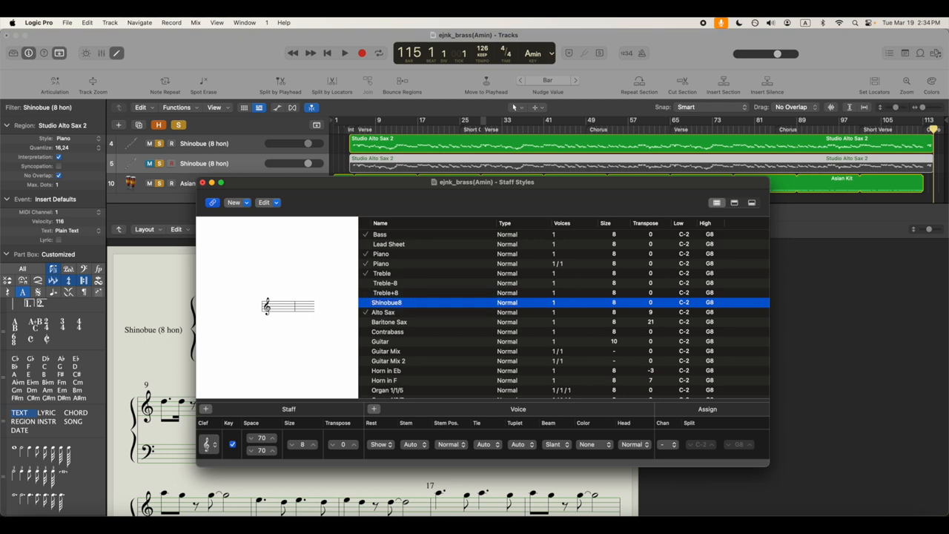
left_click(209, 445)
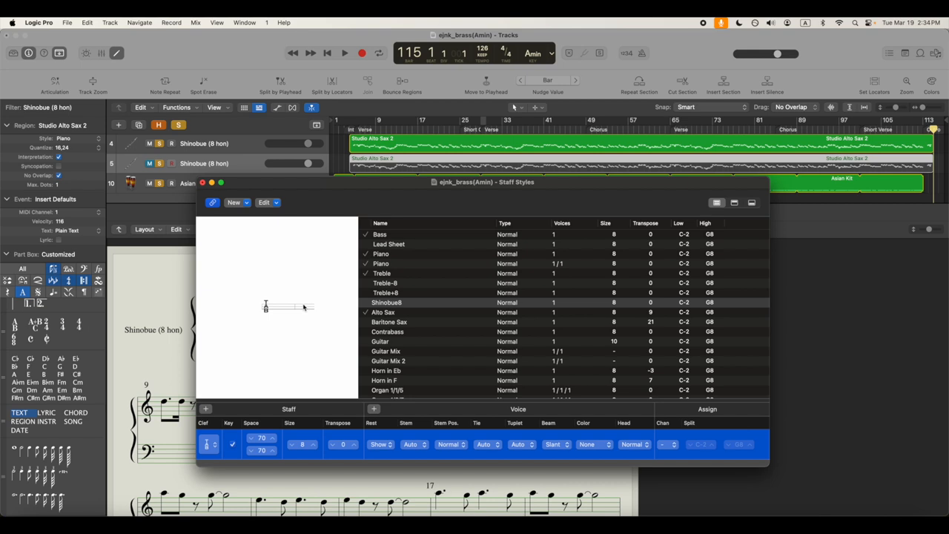
mouse_move(240, 243)
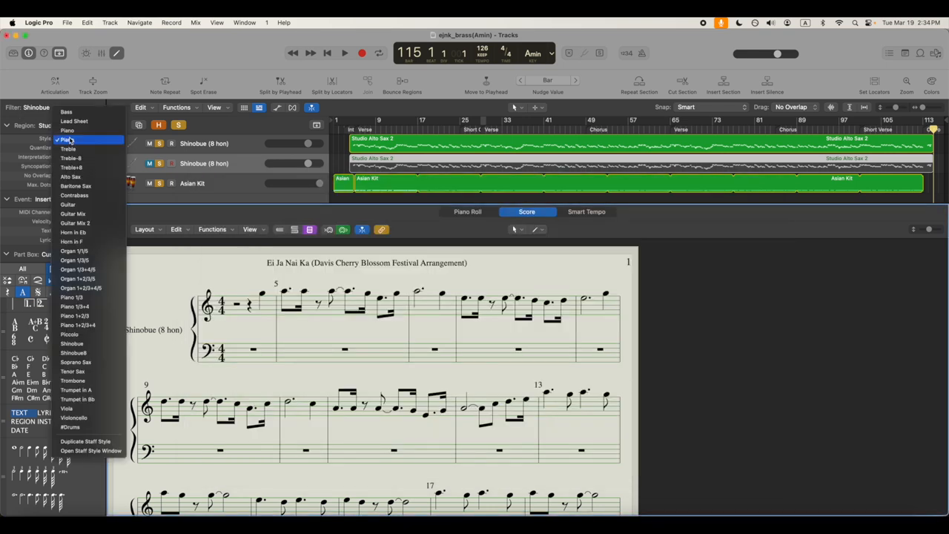
mouse_move(74, 362)
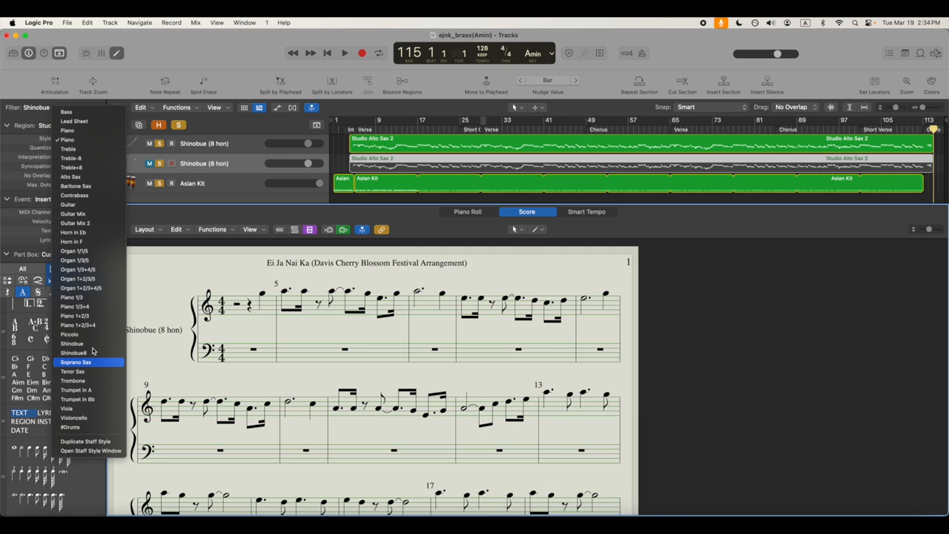
mouse_move(91, 140)
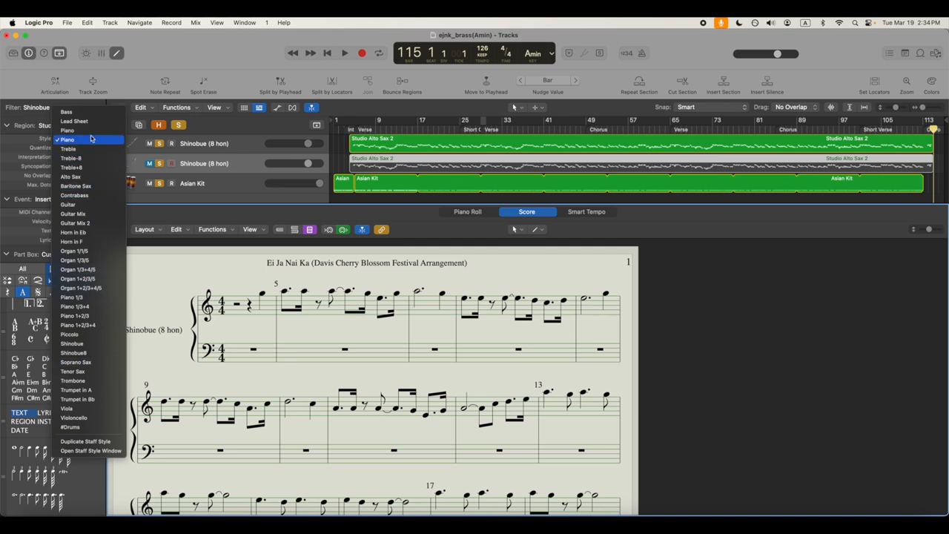
mouse_move(74, 353)
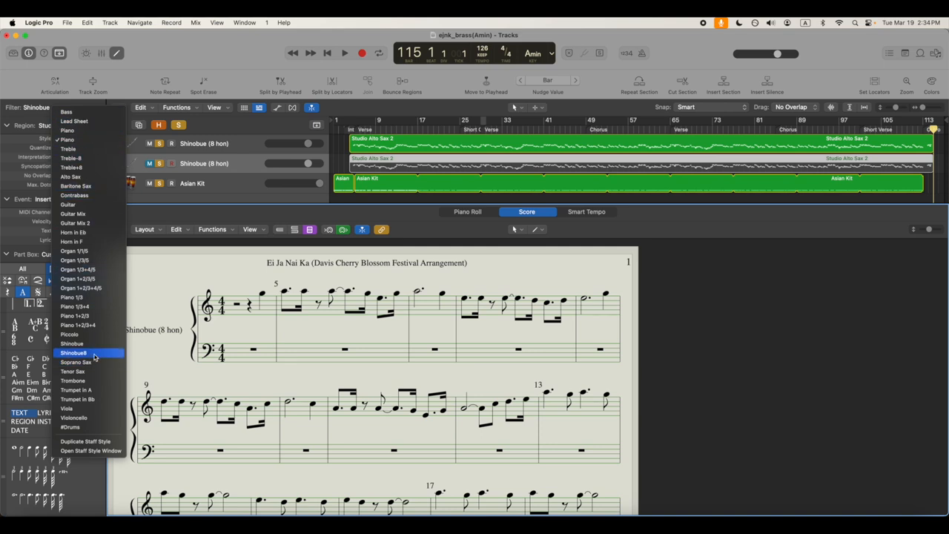
Assign the Shinobue8 tab staff style to the Shinobue part in the Part Box
left_click(74, 353)
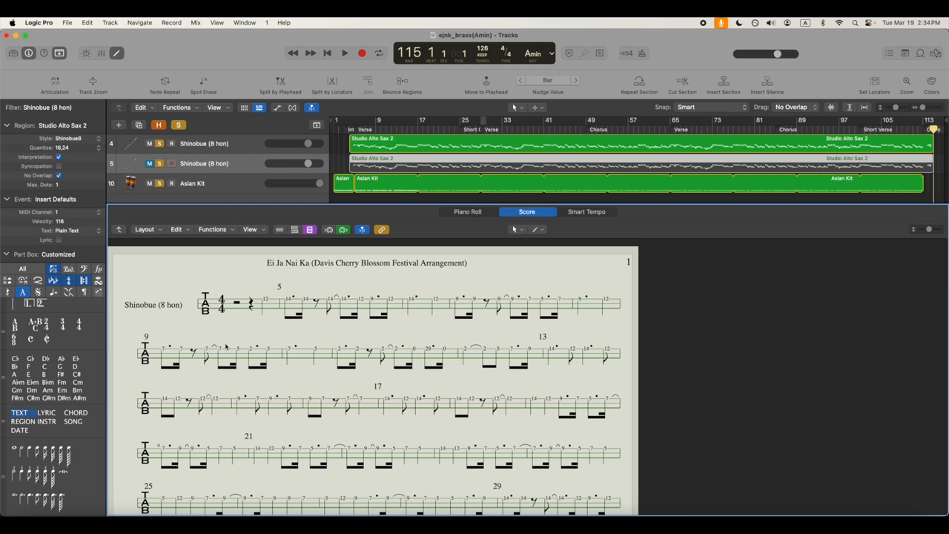
mouse_move(357, 376)
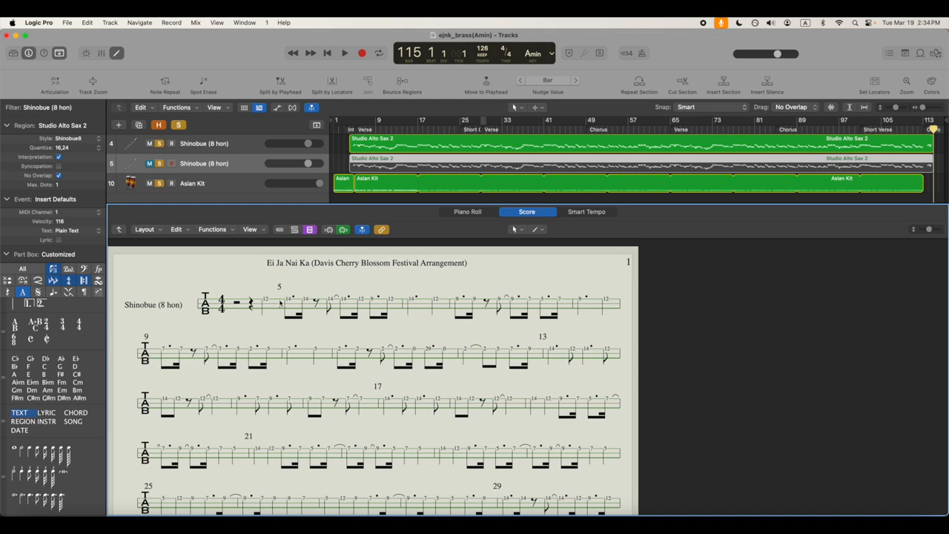
mouse_move(397, 289)
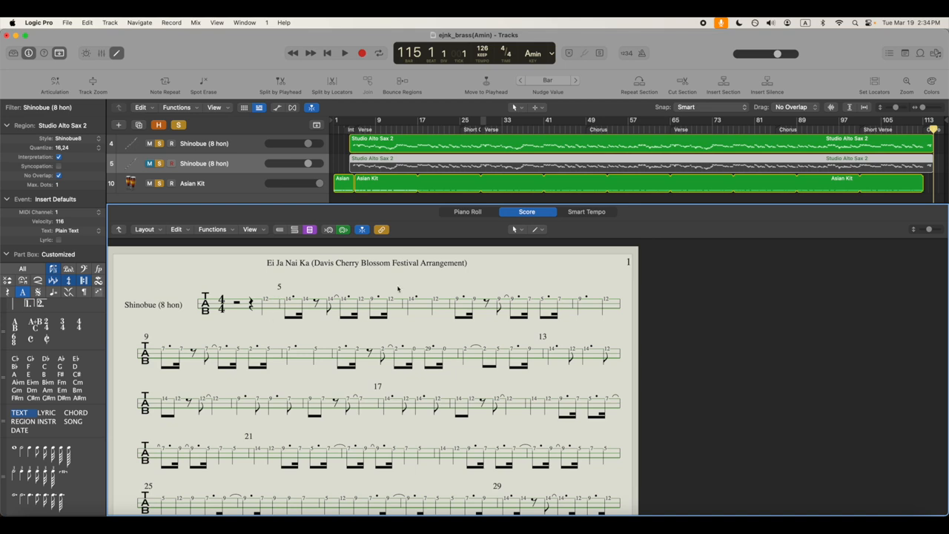
mouse_move(435, 170)
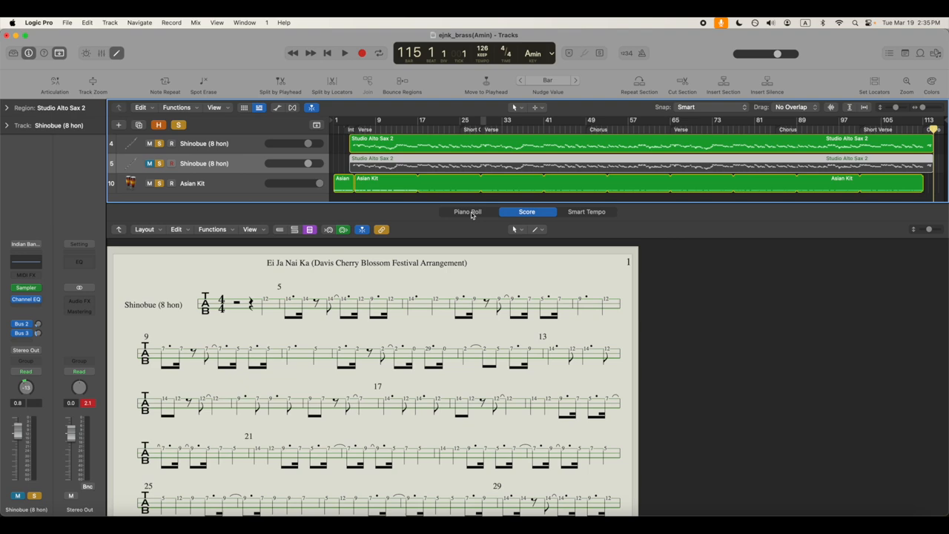
View the Shinobue region in the Piano Roll, then return to the tablature score
left_click(468, 210)
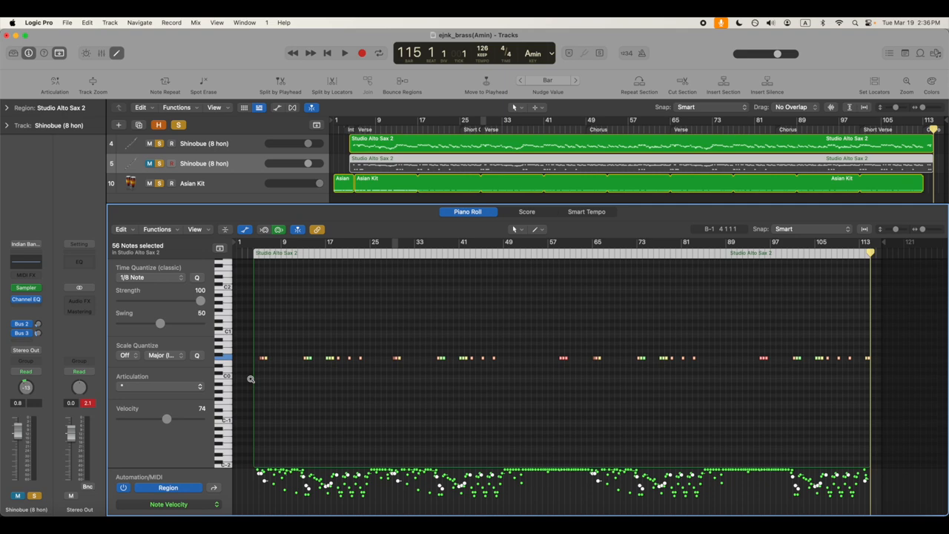
left_click(526, 210)
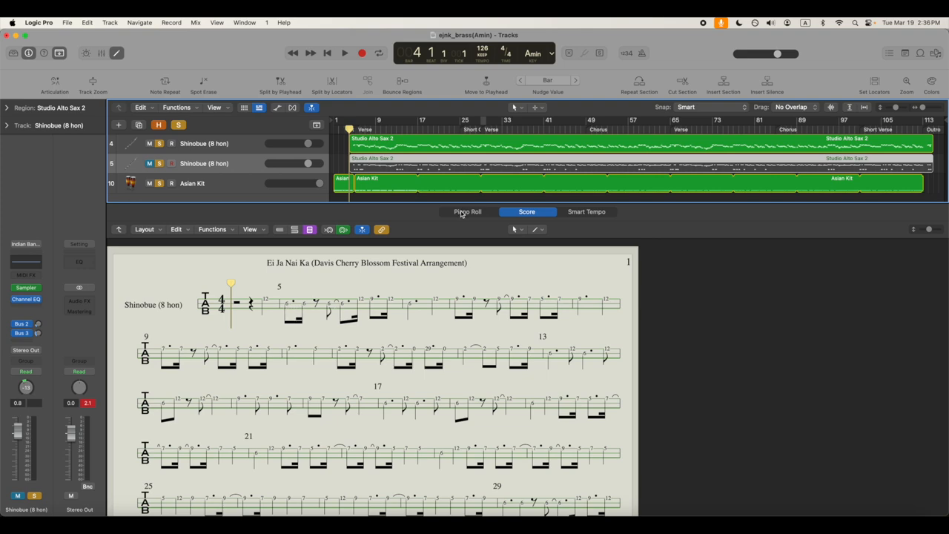
Switch the editor from the tab score to the Piano Roll
left_click(467, 210)
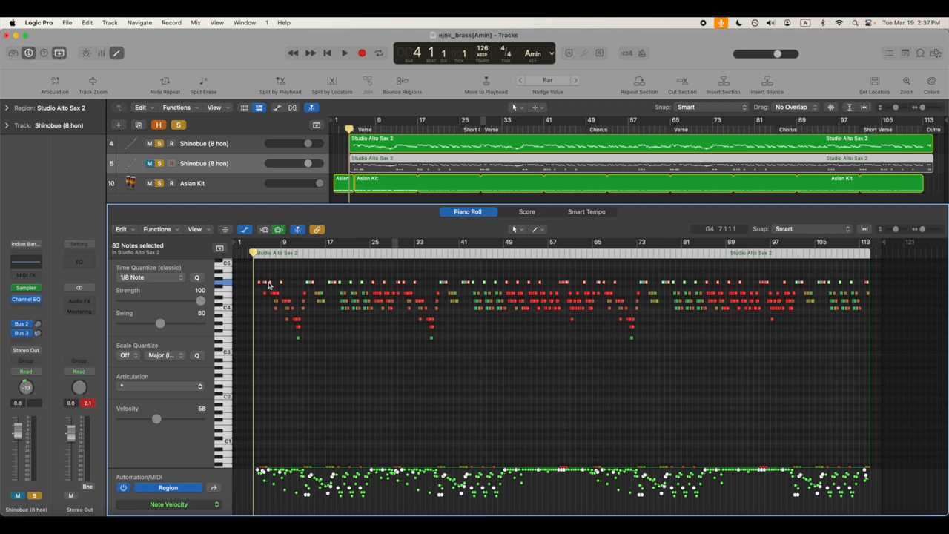
mouse_move(268, 285)
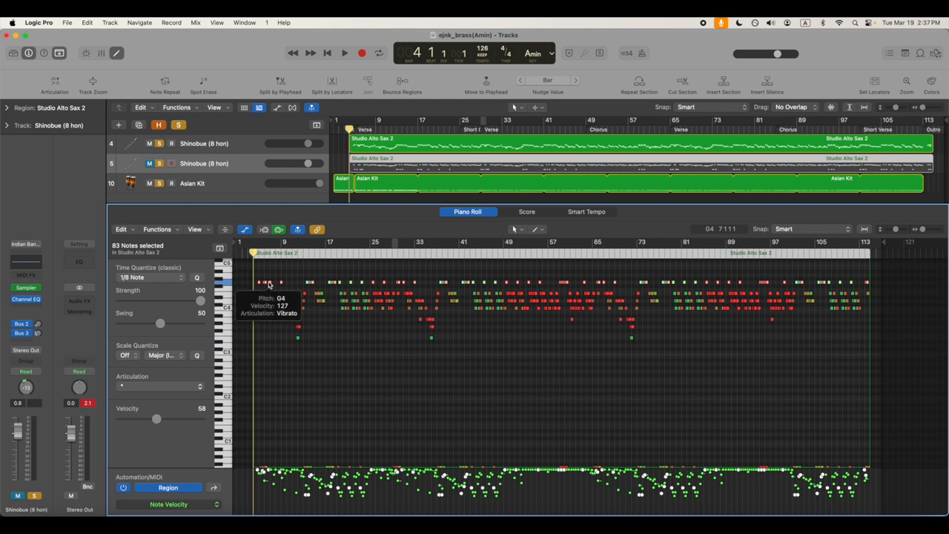
mouse_move(457, 288)
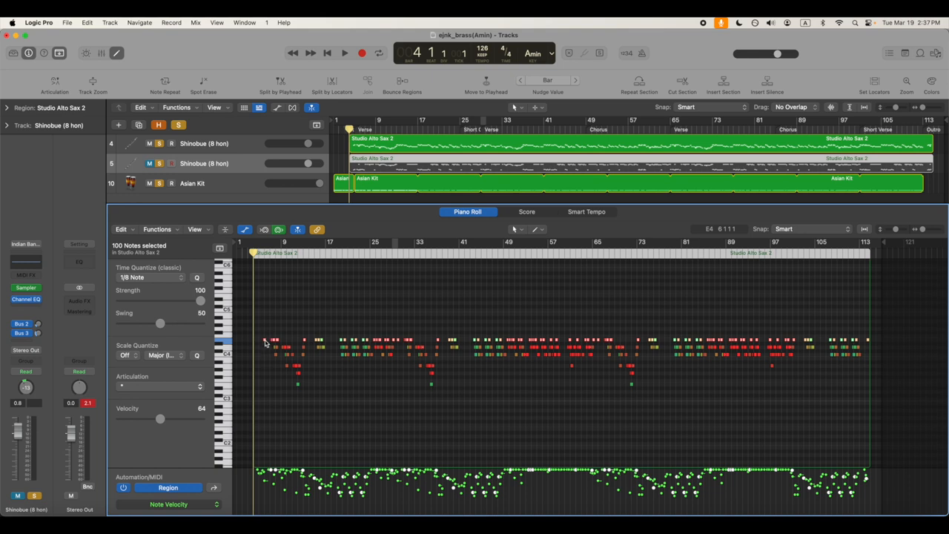
mouse_move(265, 344)
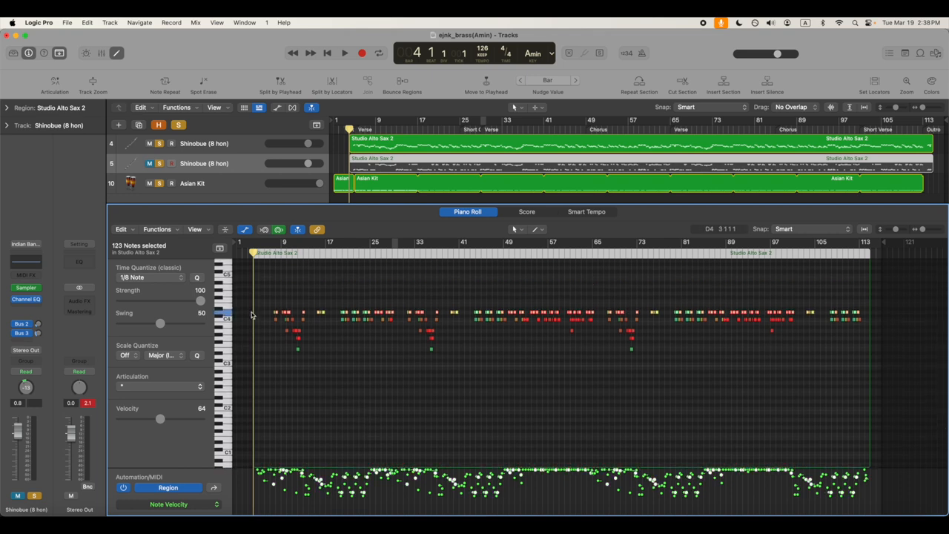
mouse_move(276, 313)
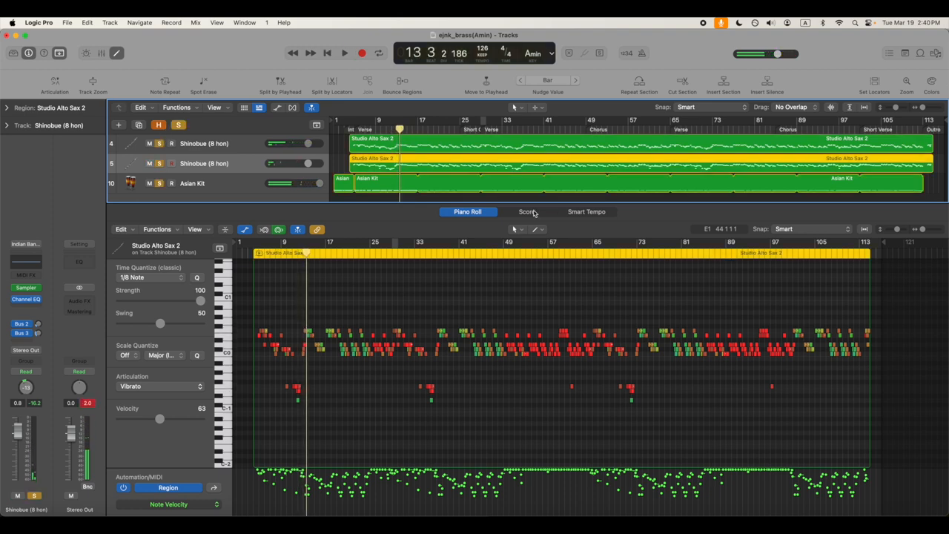
Review the Shinobue tab score bar by bar, then reopen the score tablature settings
left_click(527, 210)
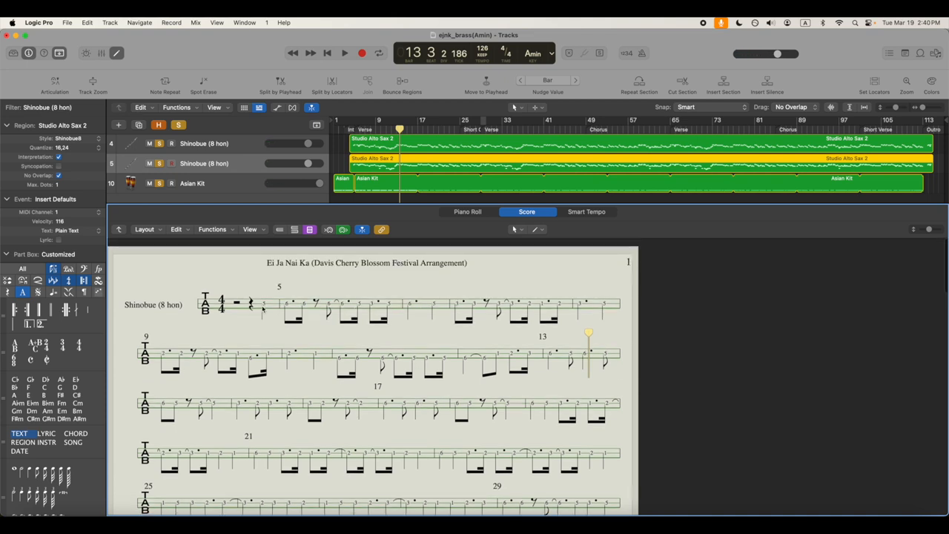
scroll("down", 3)
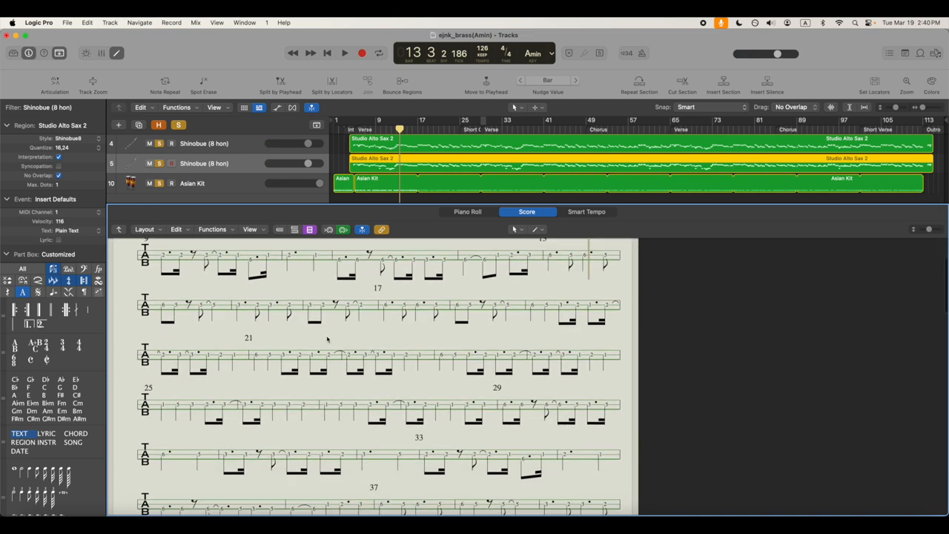
scroll("down", 3)
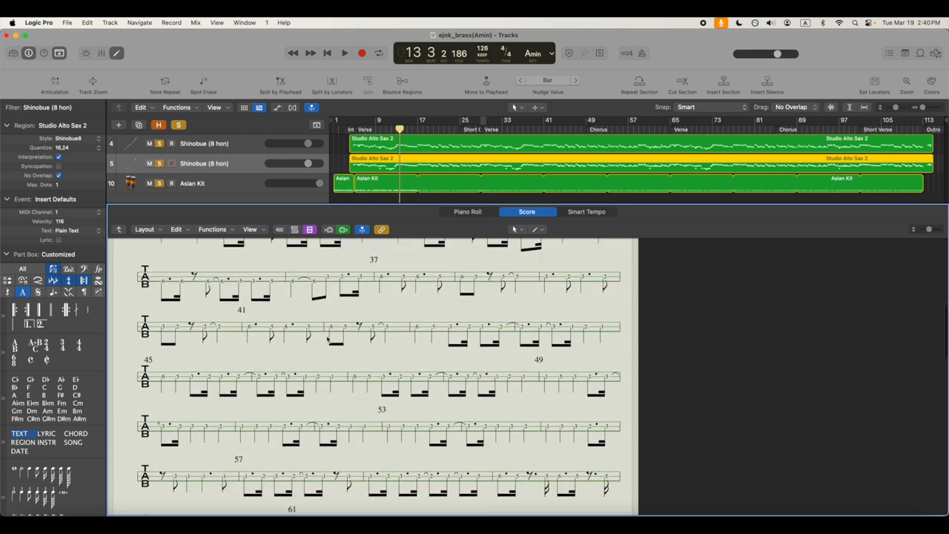
left_click(145, 228)
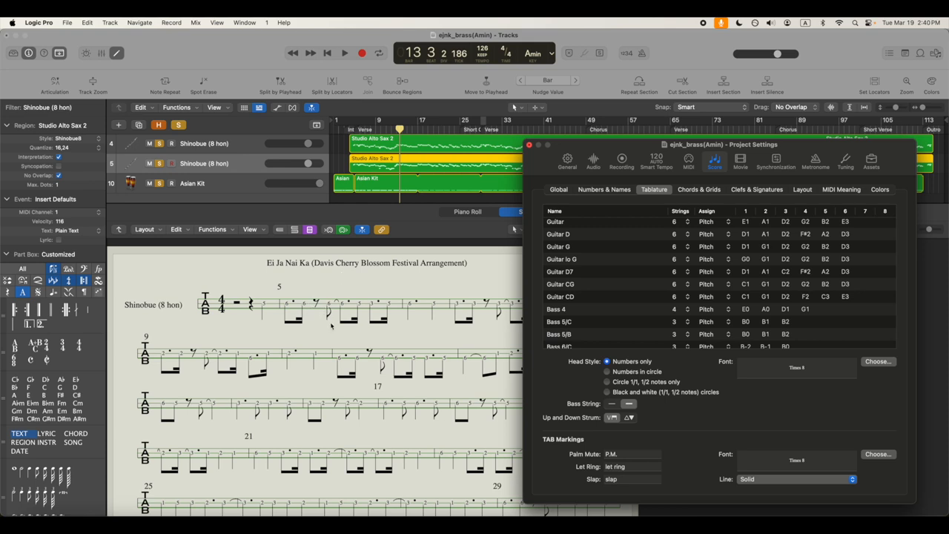
scroll("down", 3)
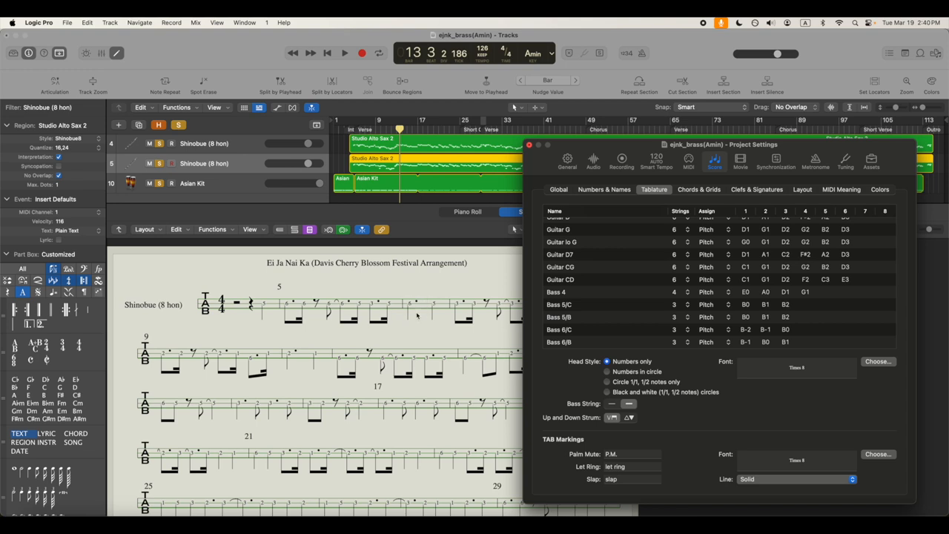
mouse_move(409, 310)
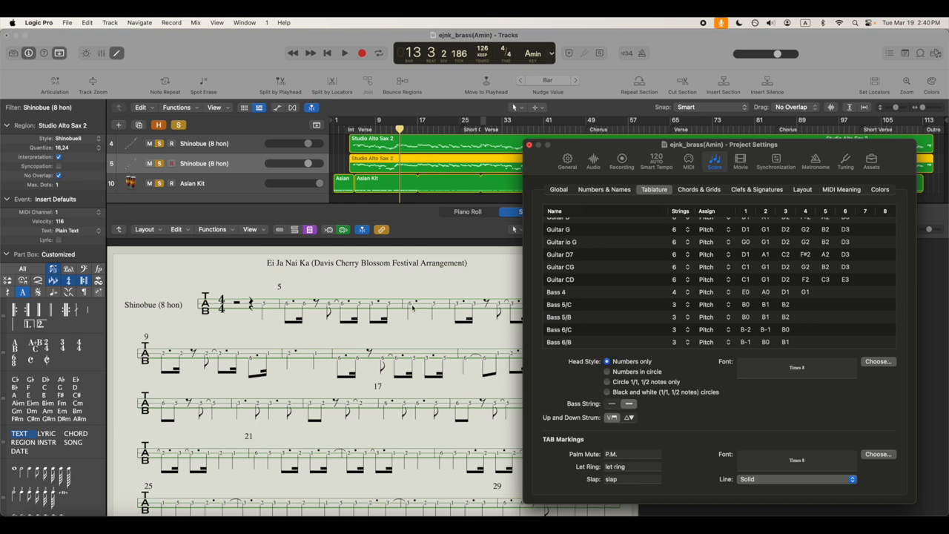
mouse_move(431, 299)
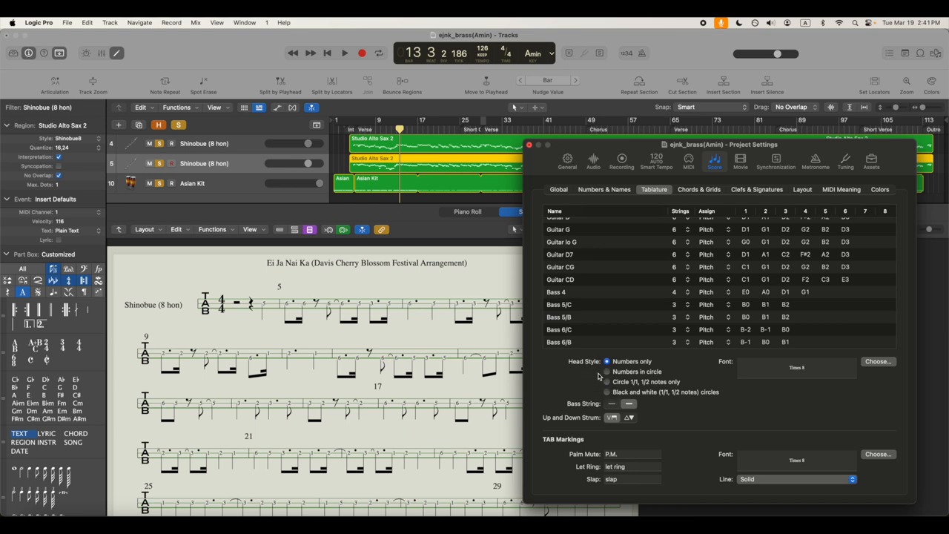
Set the tablature Head Style to black-and-white circled numbers and close Project Settings
left_click(606, 391)
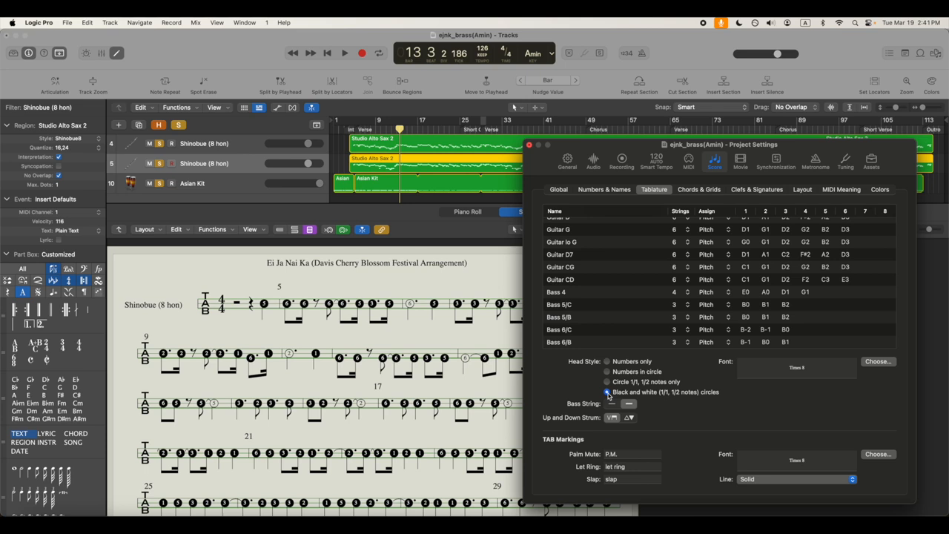
left_click(606, 391)
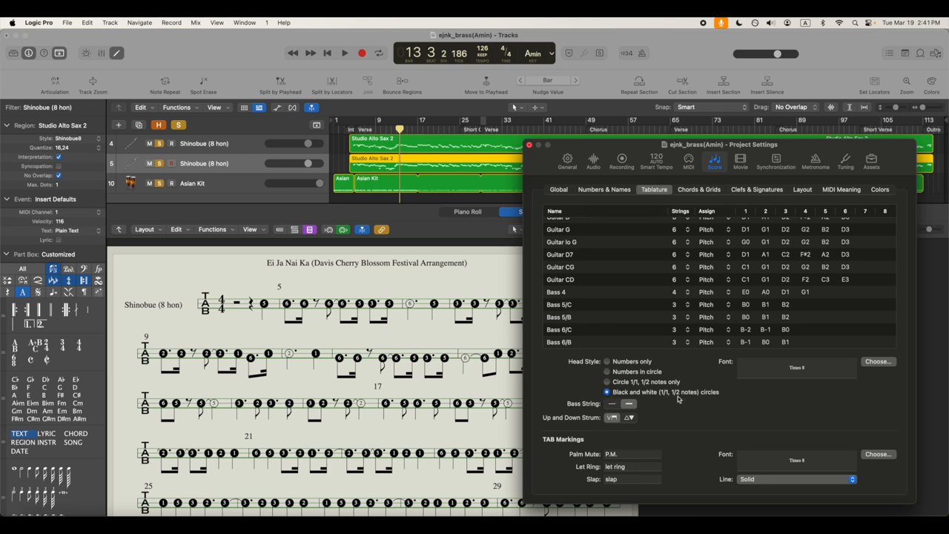
mouse_move(694, 399)
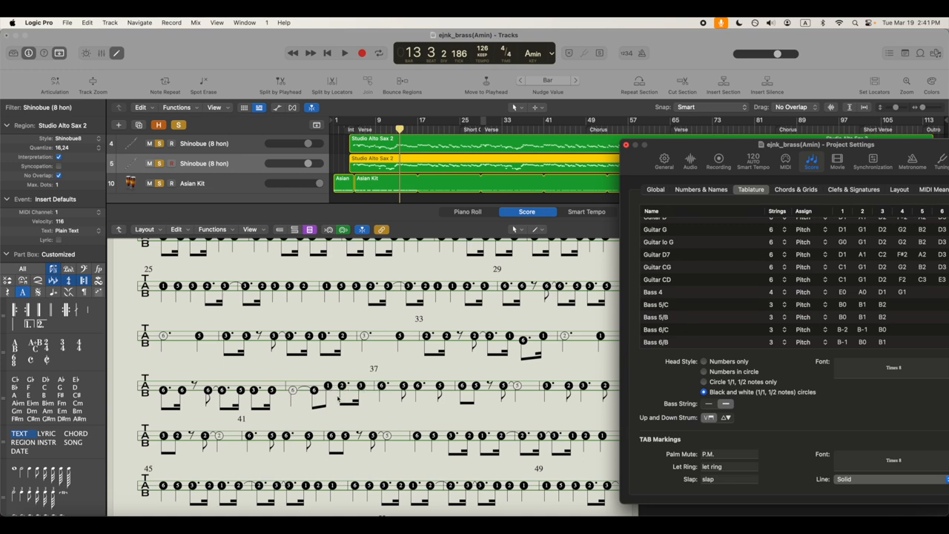
scroll("down", 3)
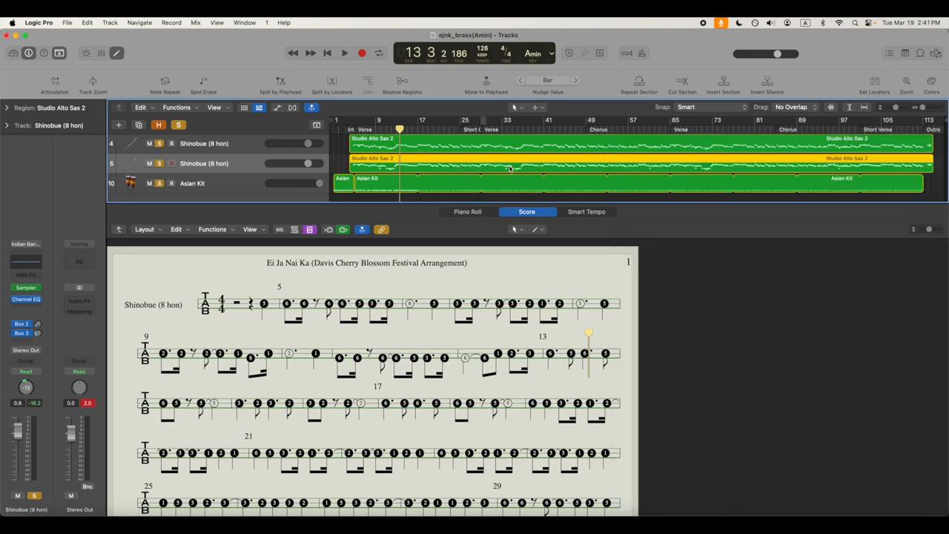
left_click(466, 210)
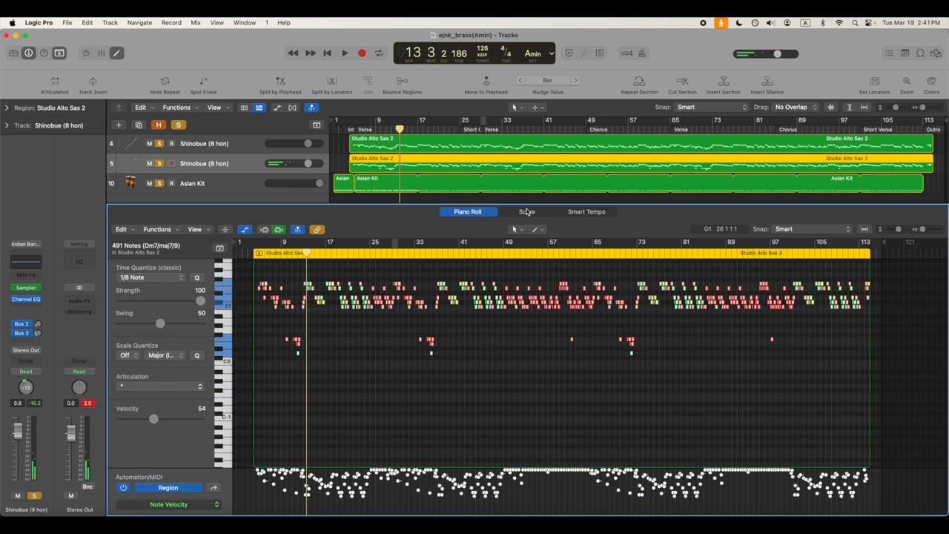
left_click(526, 211)
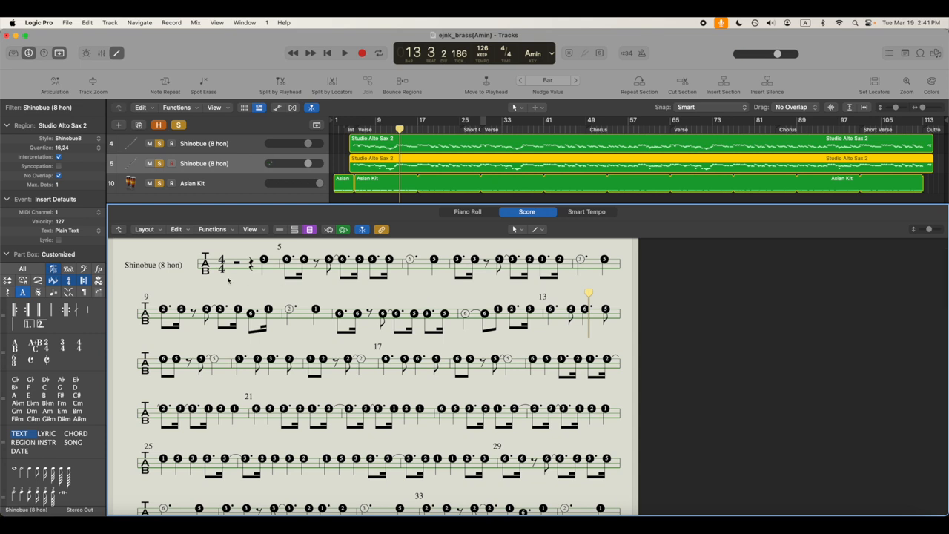
scroll("down", 3)
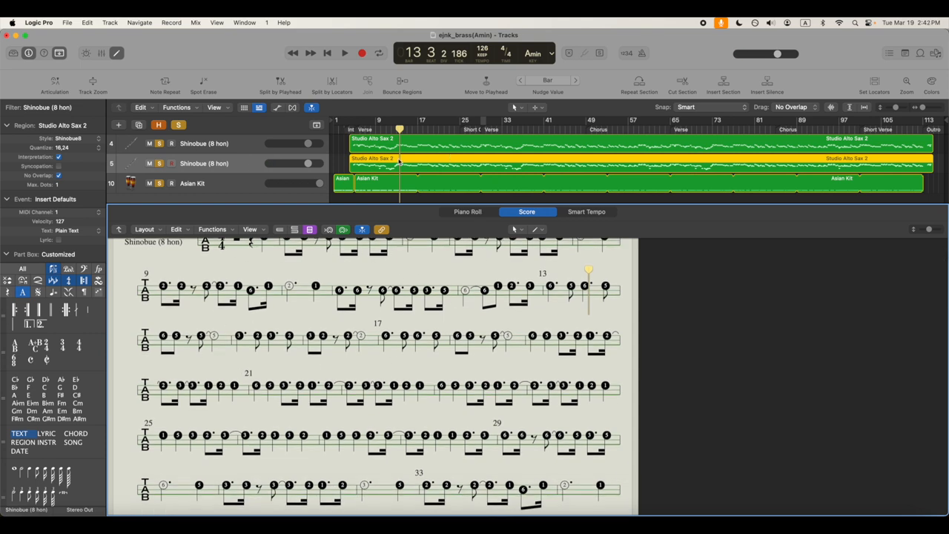
mouse_move(467, 211)
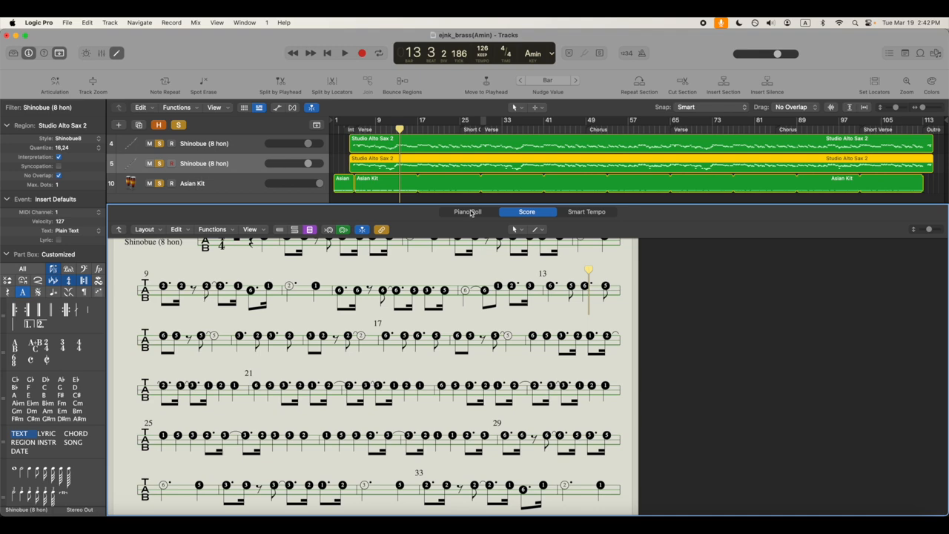
Switch the editor to the Piano Roll and start playback of the song
left_click(468, 211)
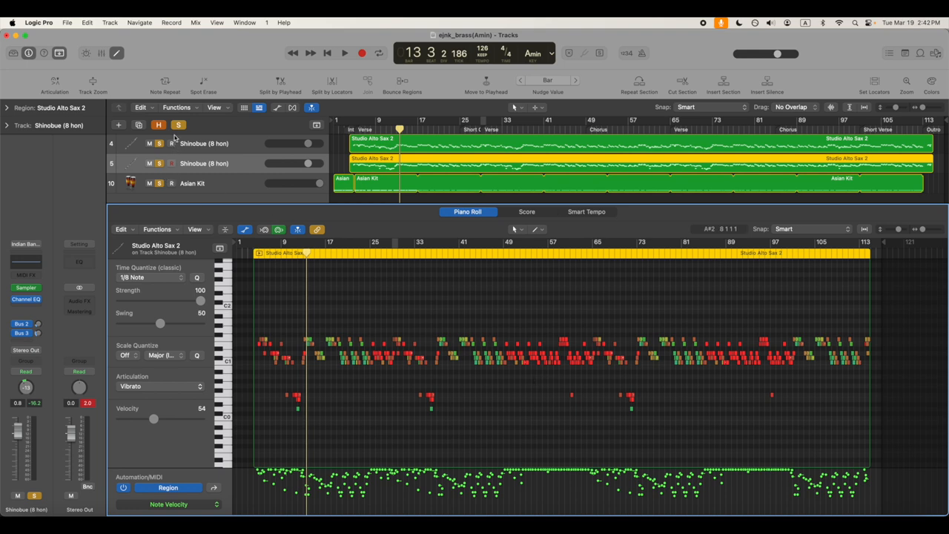
left_click(335, 54)
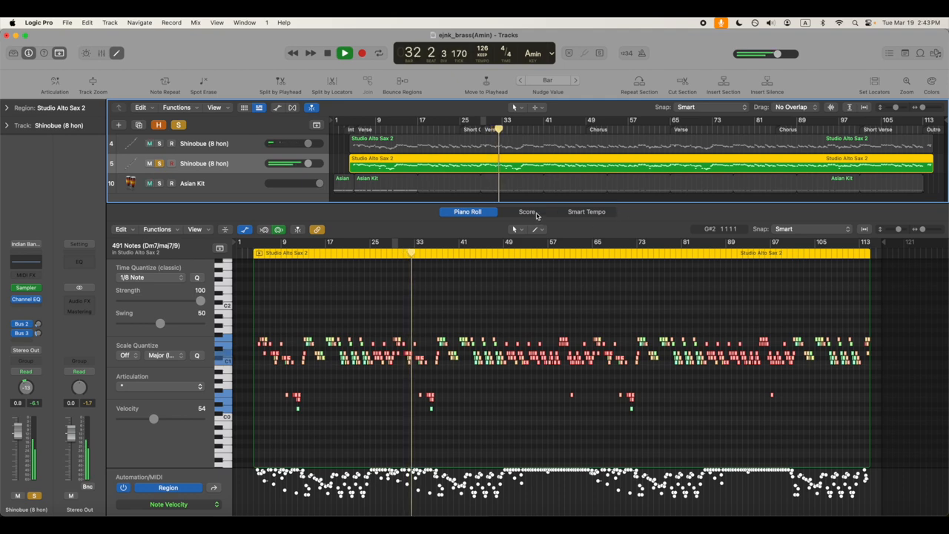
Follow the Shinobue tab score in the editor during playback
left_click(526, 211)
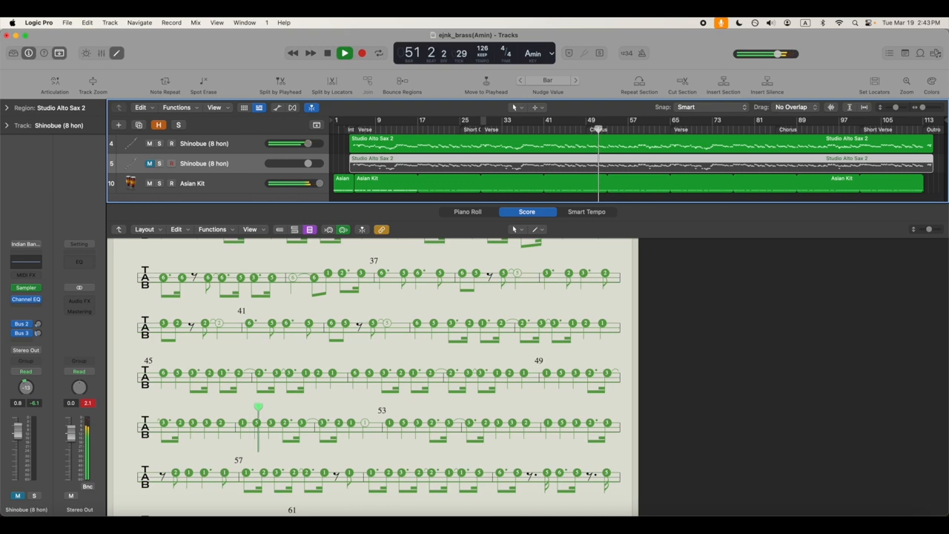
Show the Shinobue notes in the Piano Roll with playback stopped
left_click(467, 210)
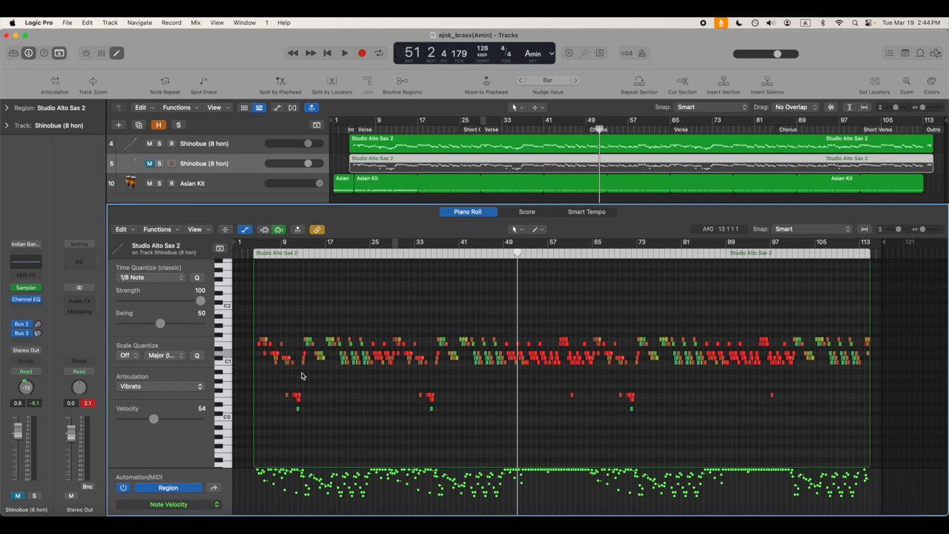
mouse_move(382, 439)
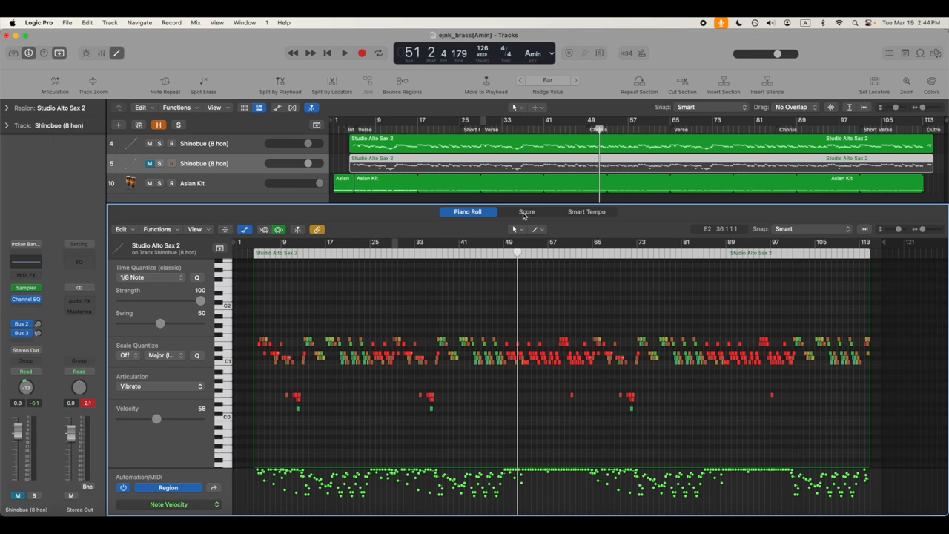
Return to the Shinobue tab score at the Ei Ja Nai Ka title page and list the Layout settings
left_click(527, 211)
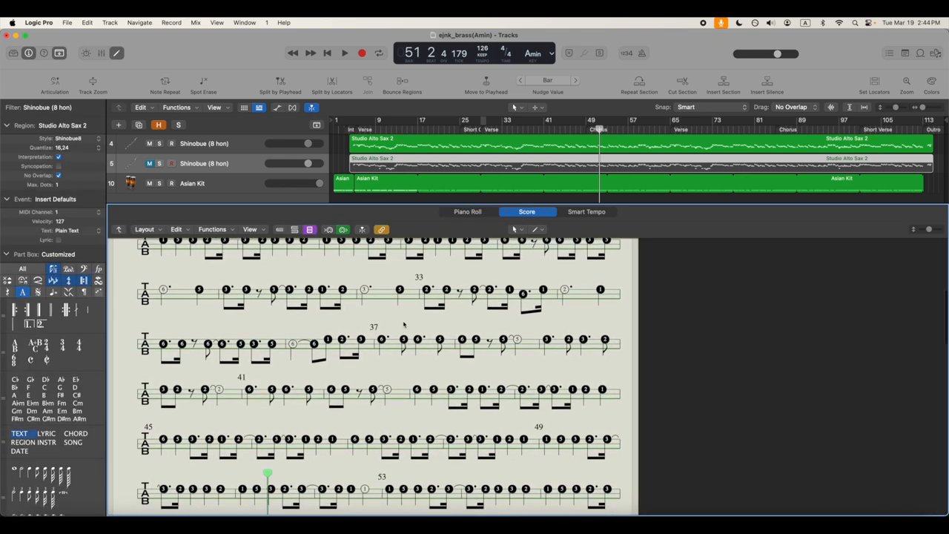
scroll("down", 3)
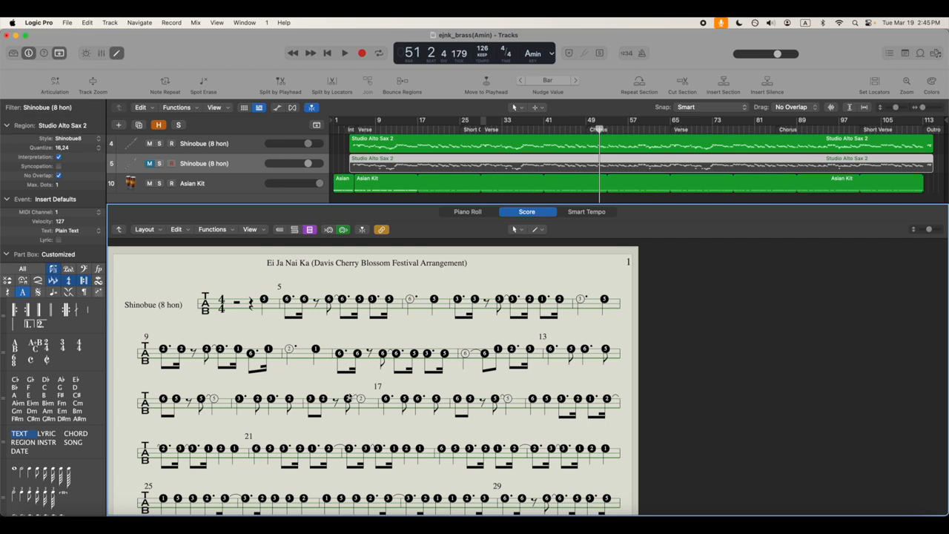
mouse_move(148, 252)
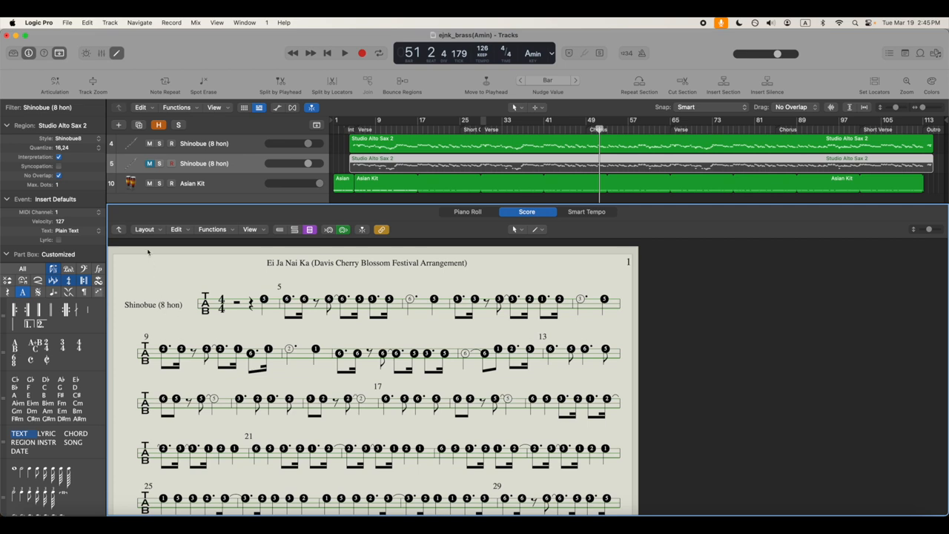
left_click(145, 229)
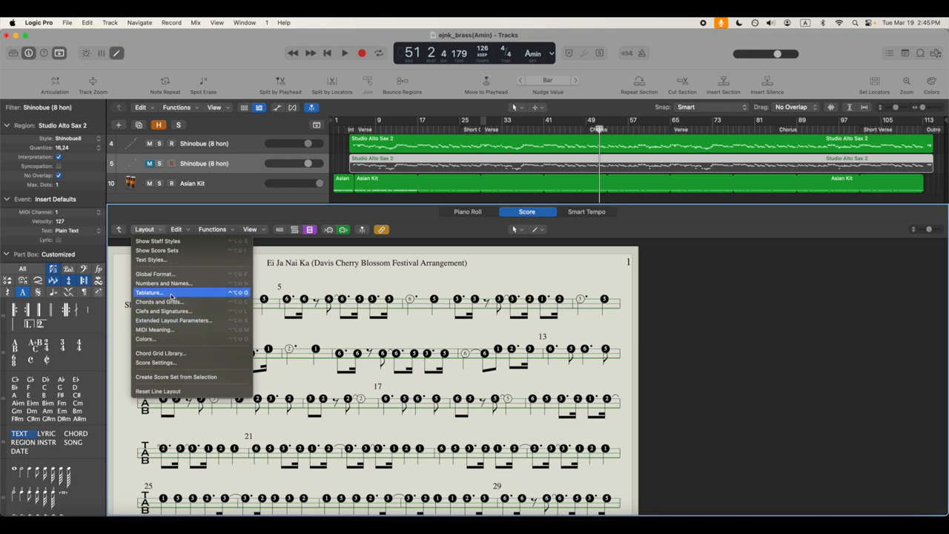
Review the Tablature Head Style, close Project Settings, and start playback through the tab score
left_click(150, 292)
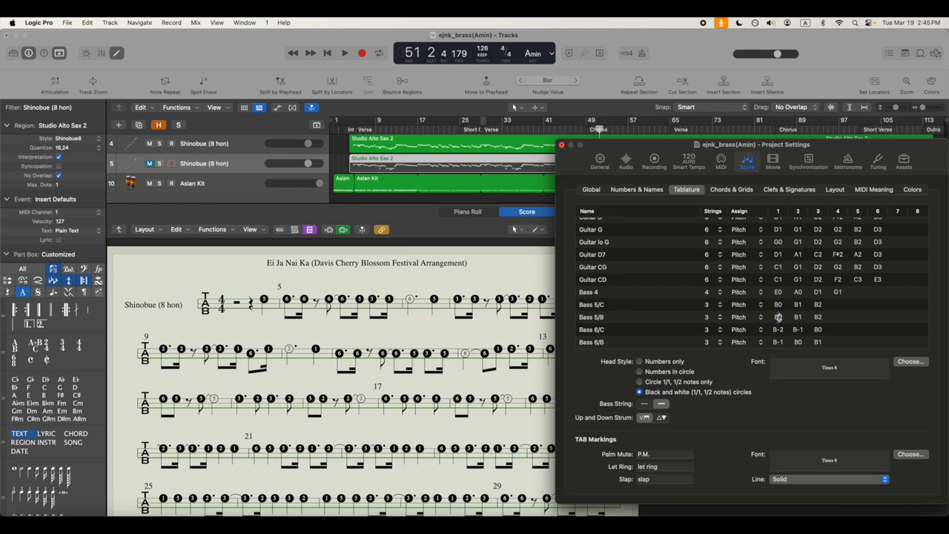
mouse_move(599, 162)
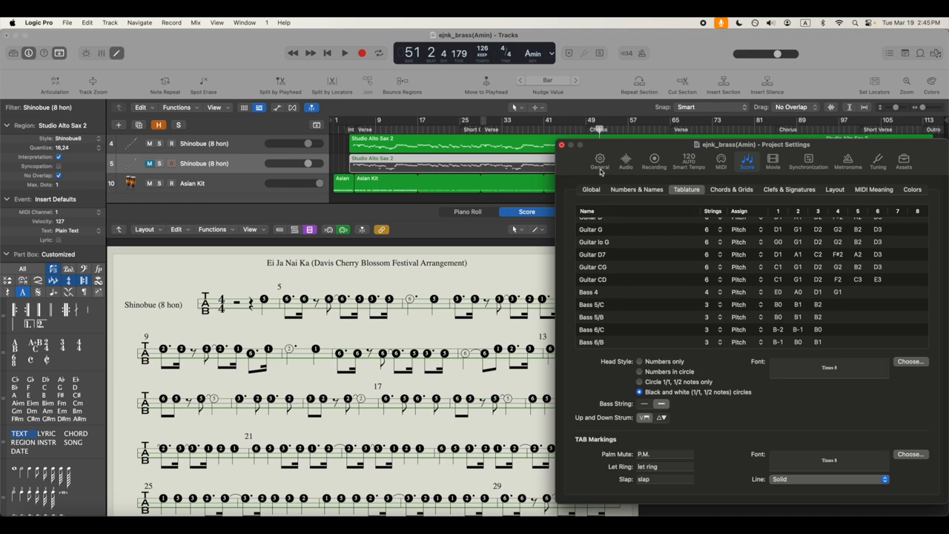
left_click(560, 143)
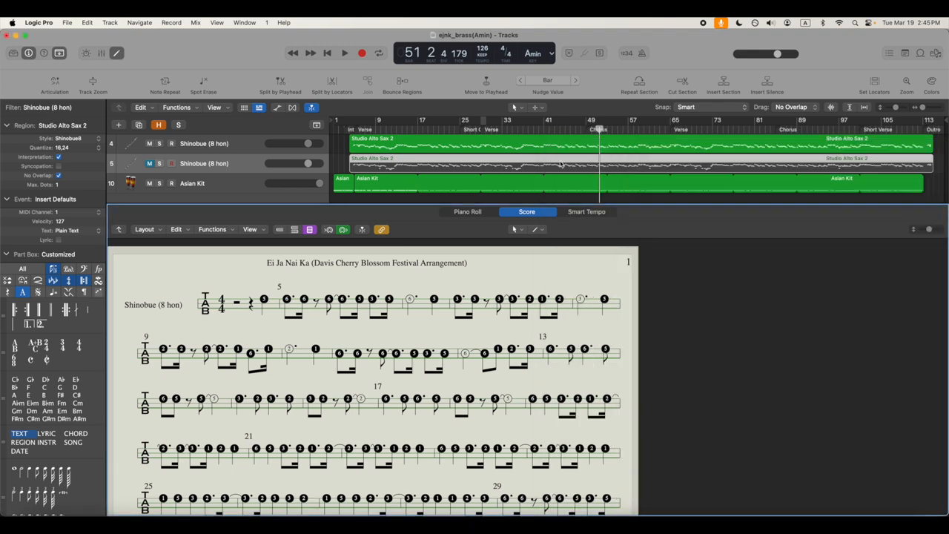
left_click(335, 54)
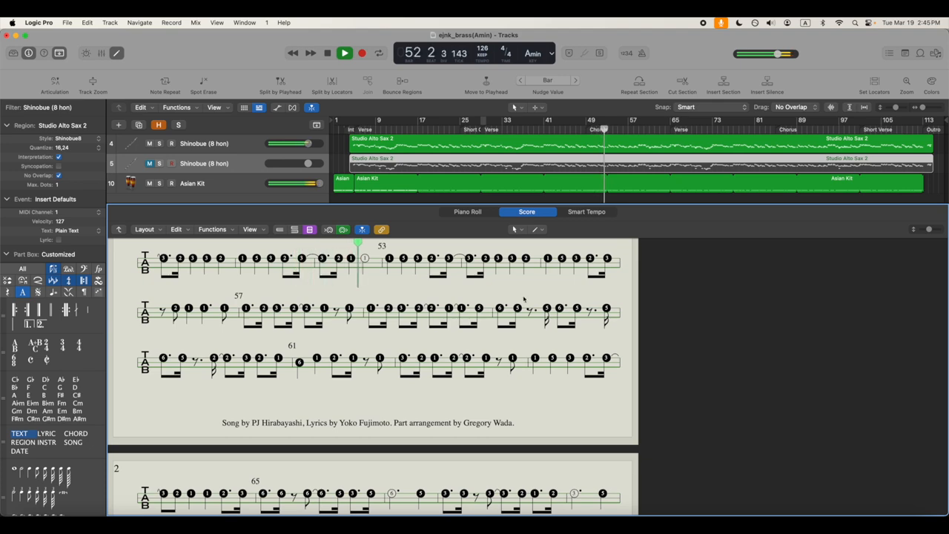